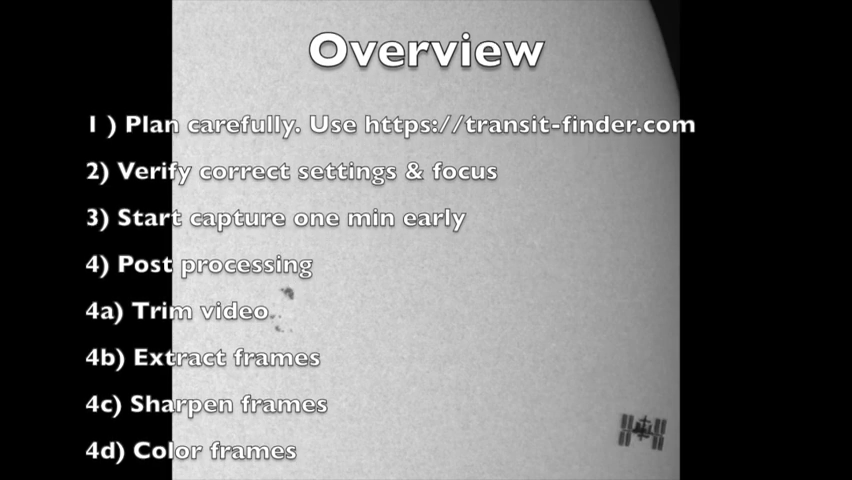
- Fill in latitude, longitude, elevation, the 06/09/2022–07/15/2022 dates and 80 km distance, then Calculate
scroll("down", 3)
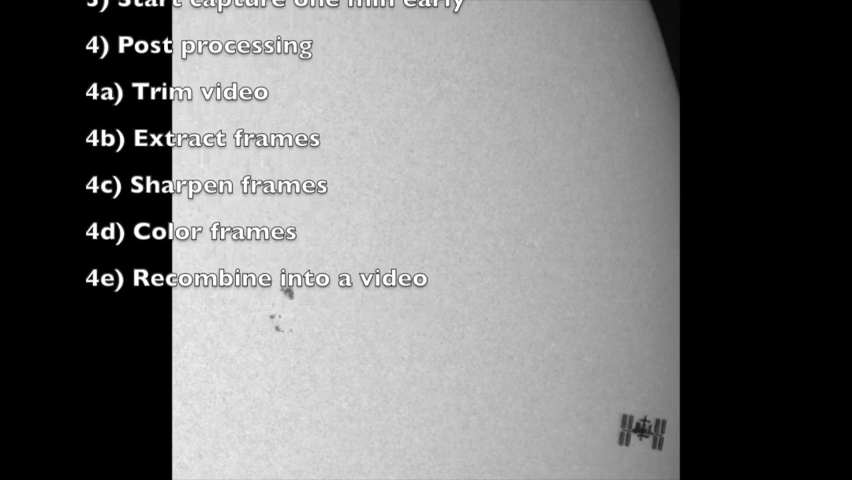
scroll("up", 3)
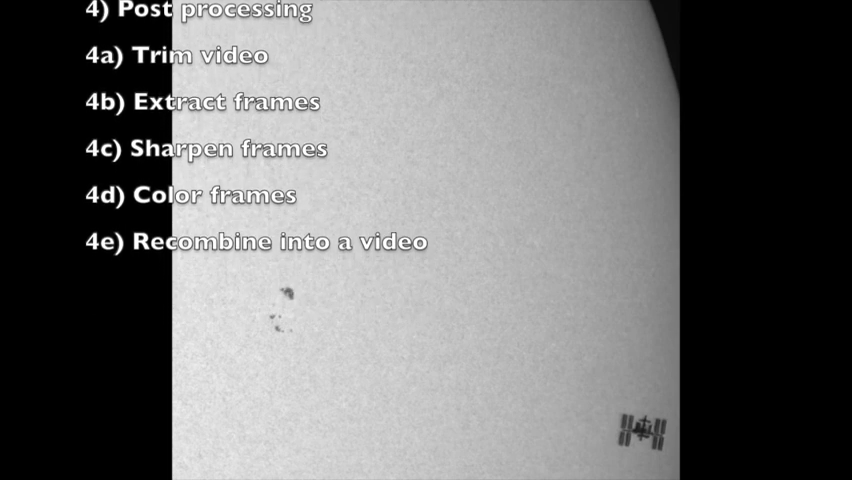
scroll("up", 3)
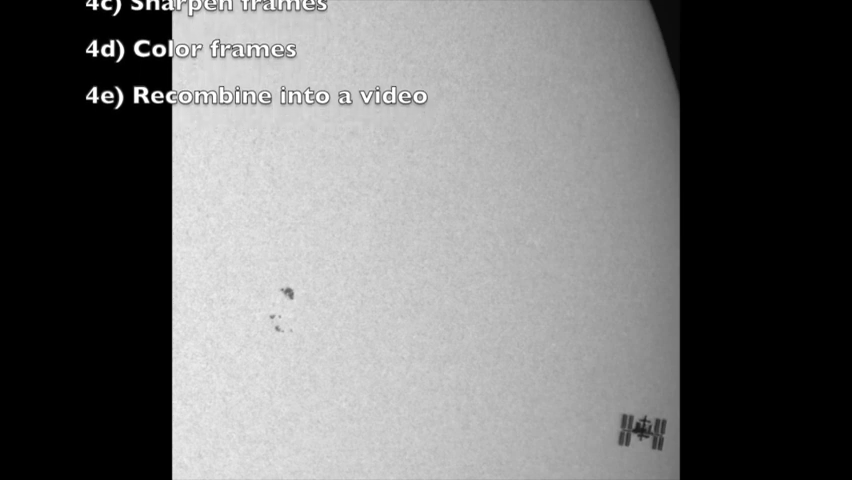
scroll("up", 3)
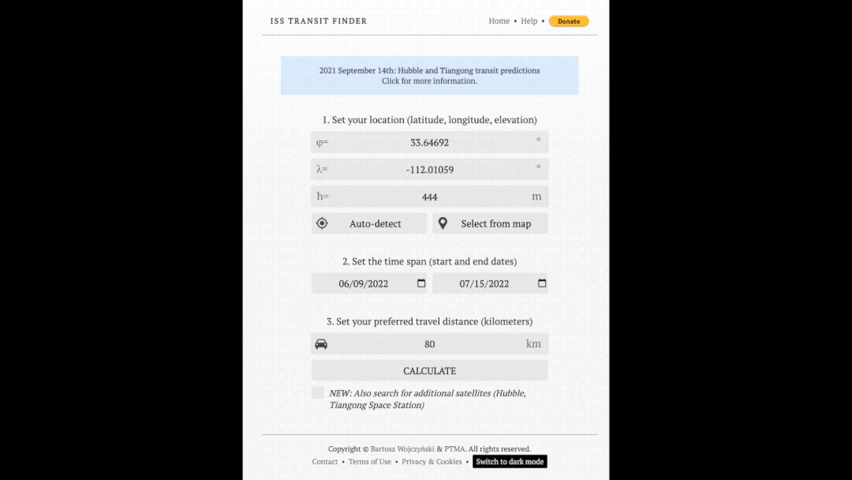
left_click(428, 370)
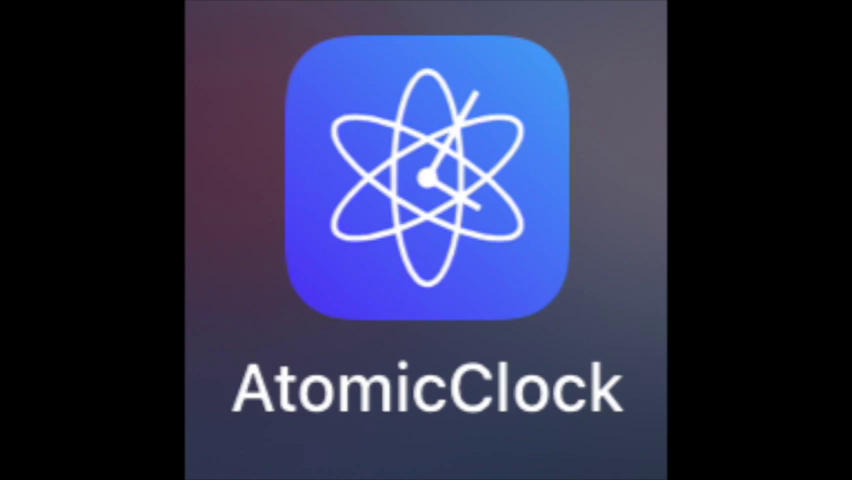
left_click(426, 184)
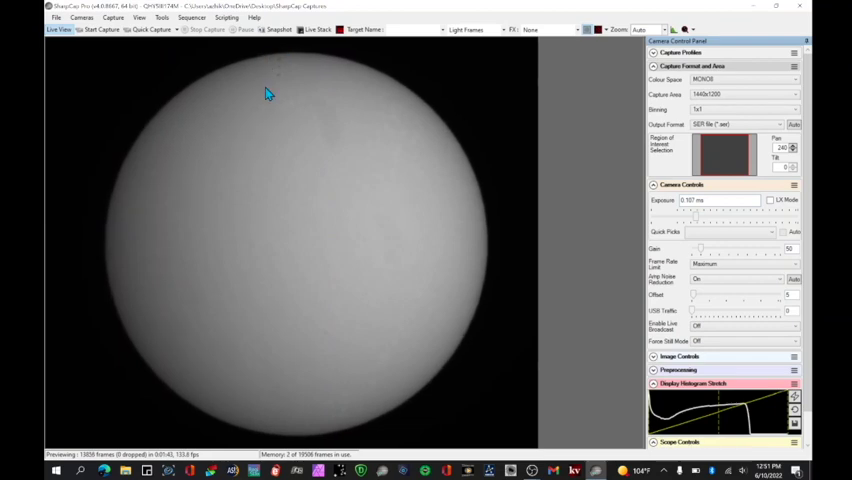
mouse_move(316, 86)
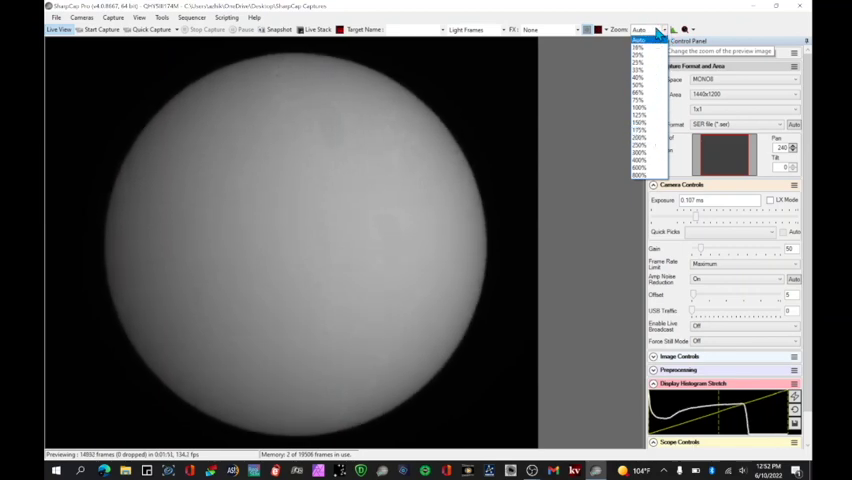
left_click(640, 28)
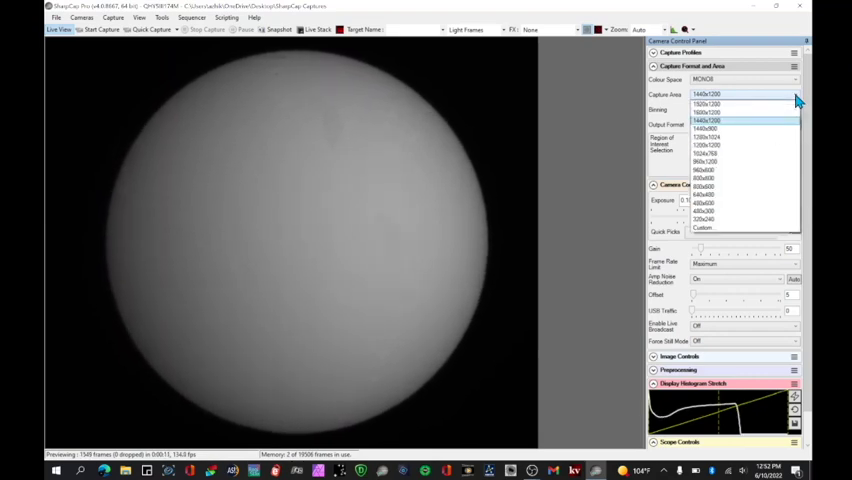
left_click(706, 120)
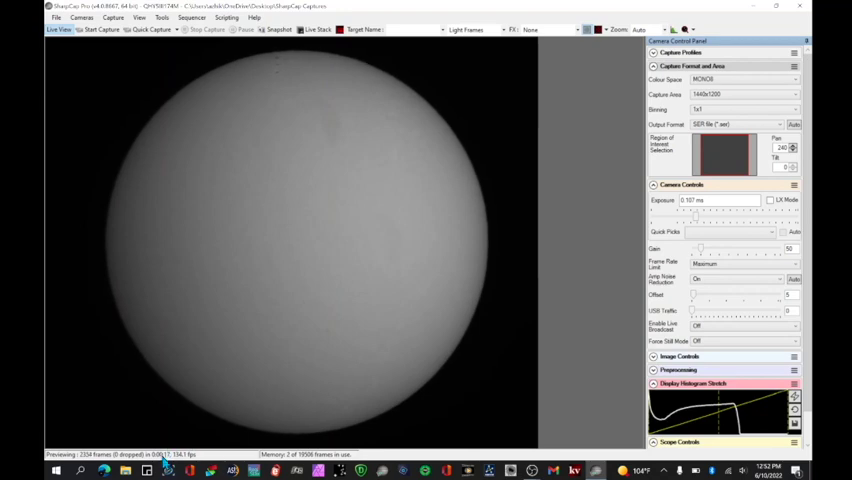
mouse_move(618, 320)
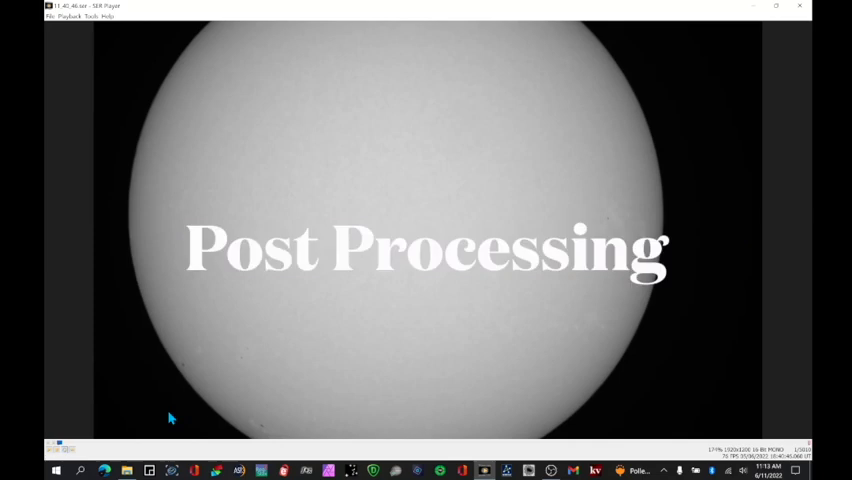
mouse_move(68, 448)
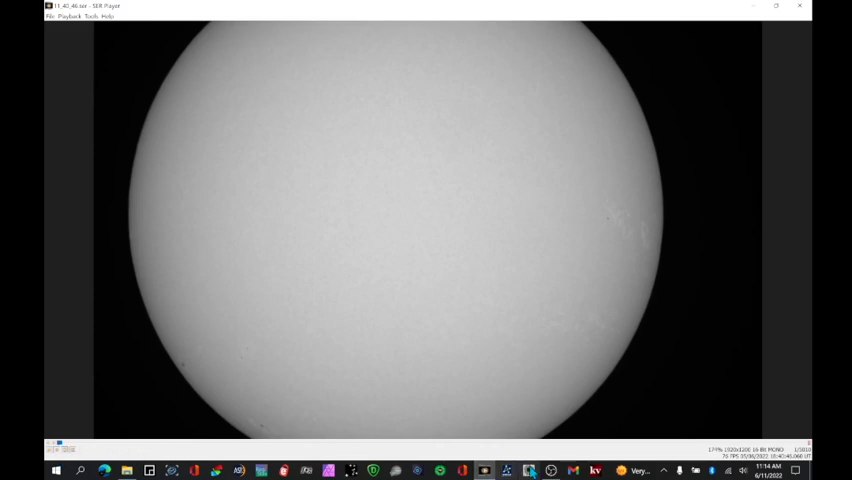
mouse_move(308, 424)
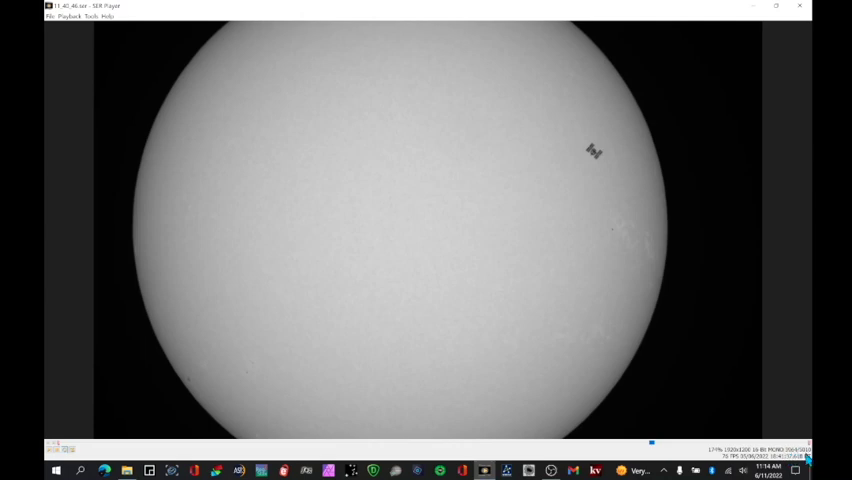
mouse_move(642, 112)
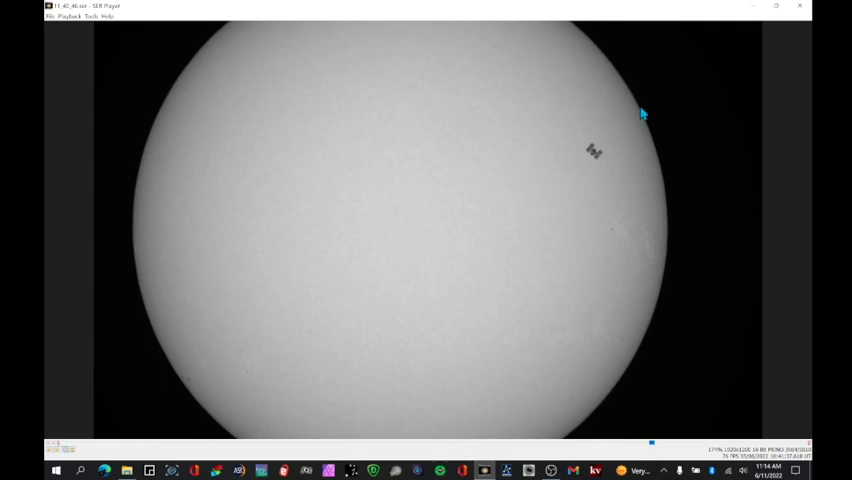
mouse_move(534, 382)
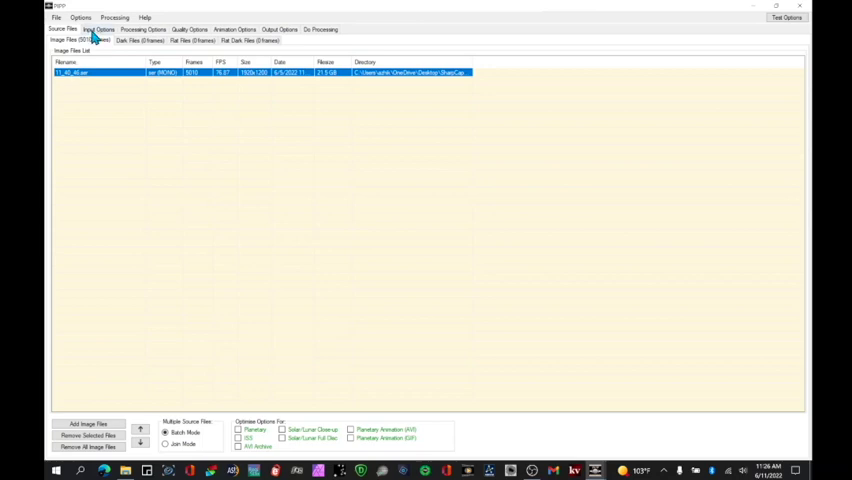
- In Input Options, enable Limit Frame Range and set the start frame for the capture
left_click(100, 28)
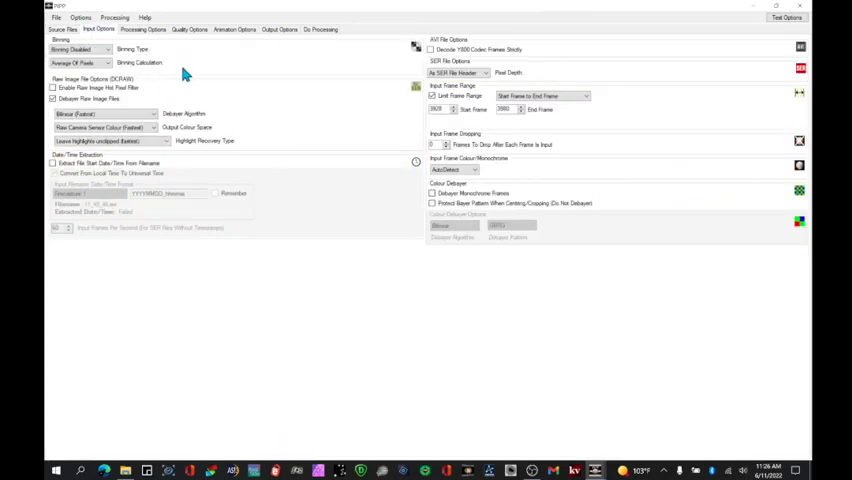
left_click(432, 96)
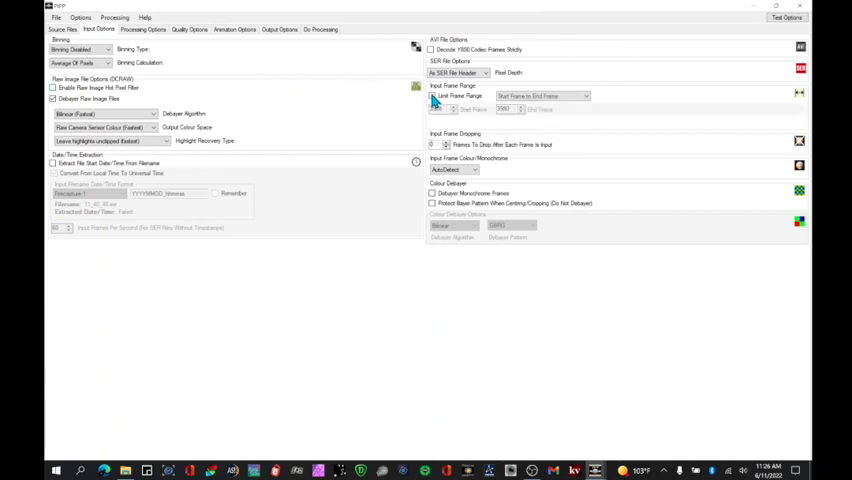
left_click(432, 96)
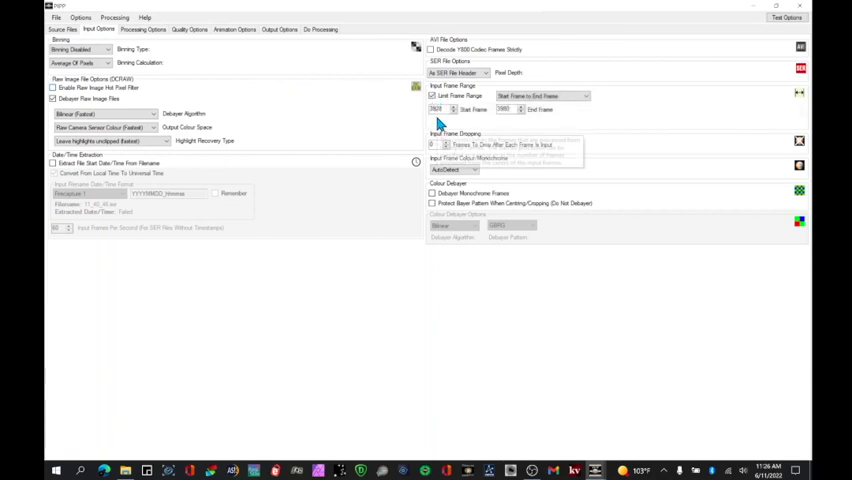
mouse_move(446, 110)
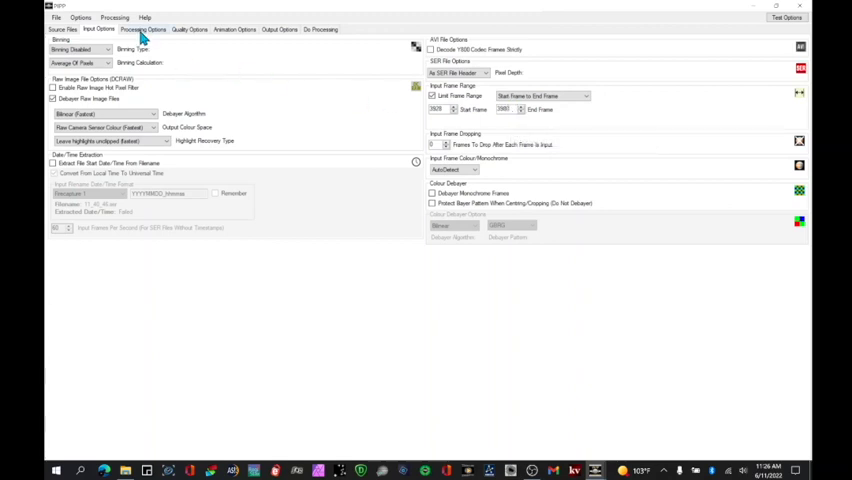
- Choose the output image format, then start processing and let the run reach COMPLETE
left_click(188, 28)
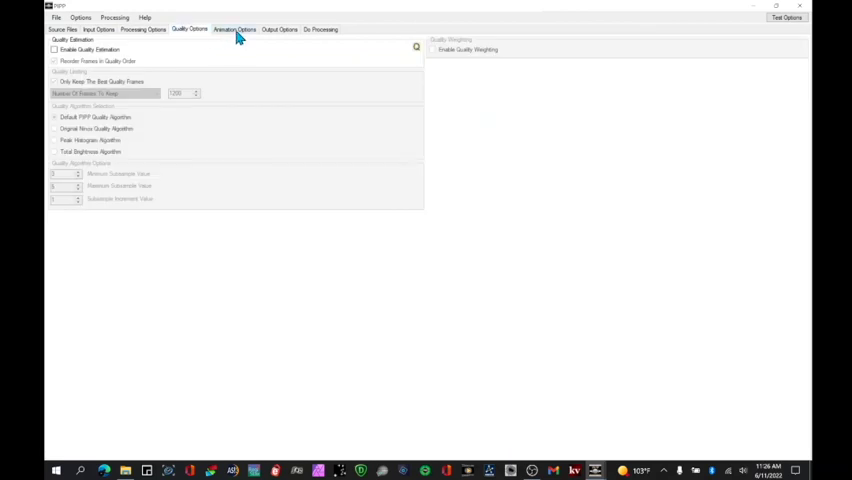
left_click(280, 28)
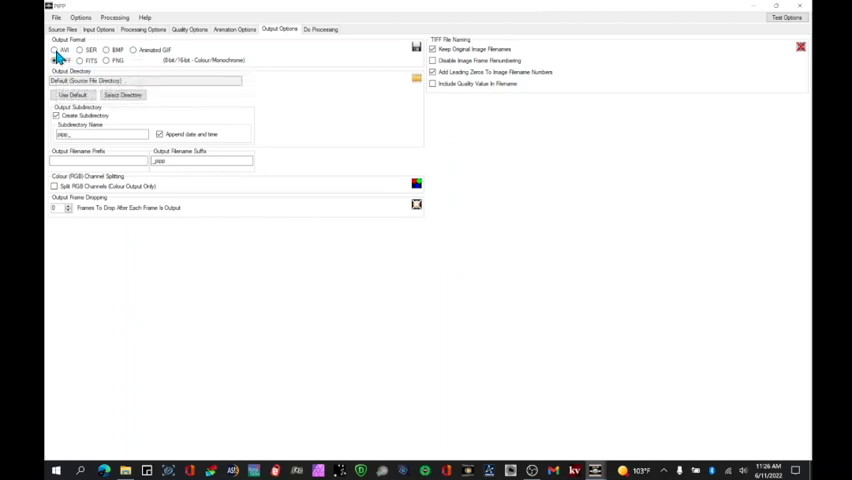
left_click(56, 60)
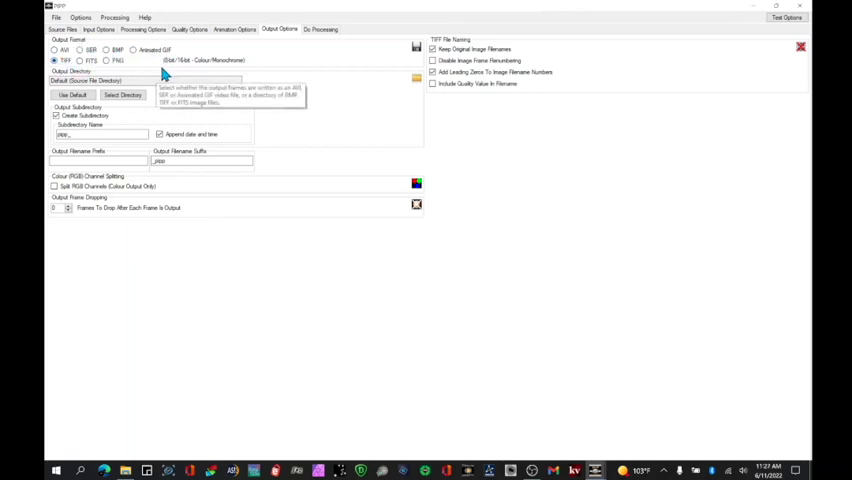
mouse_move(268, 64)
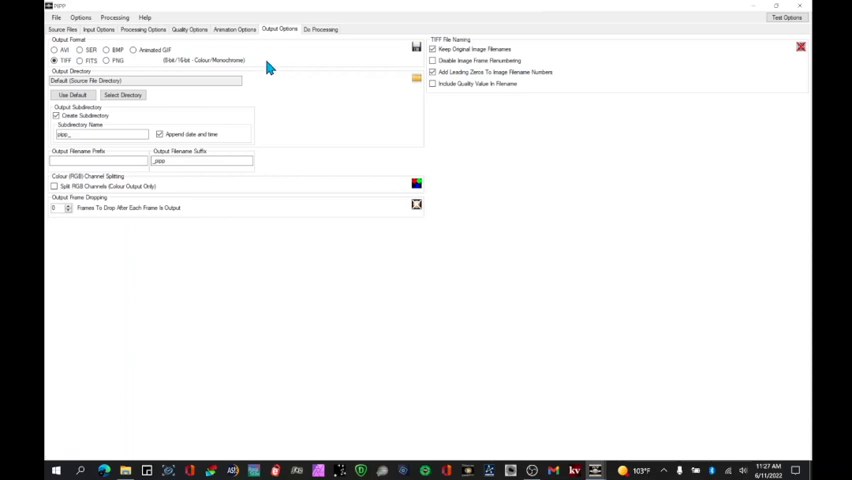
left_click(320, 28)
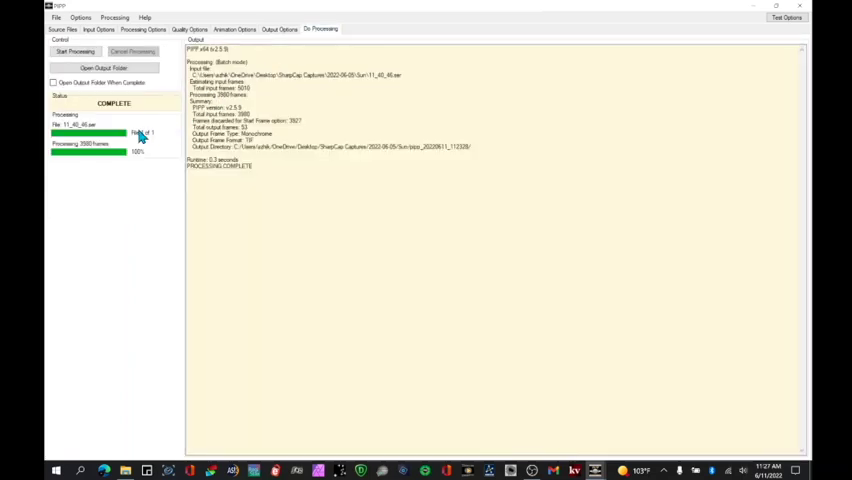
- Open the output folder of the processed run from the Do Processing tab
left_click(76, 52)
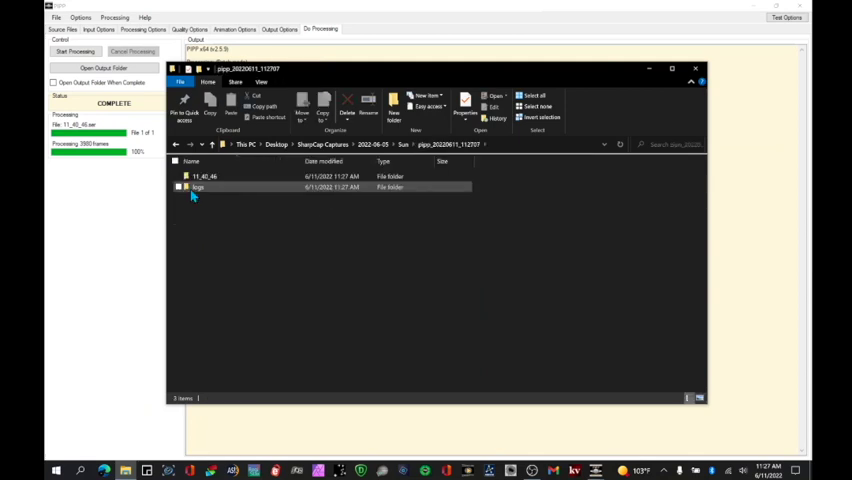
- Open the output subfolder and view an extracted frame with the ISS on the solar disc
double_click(204, 176)
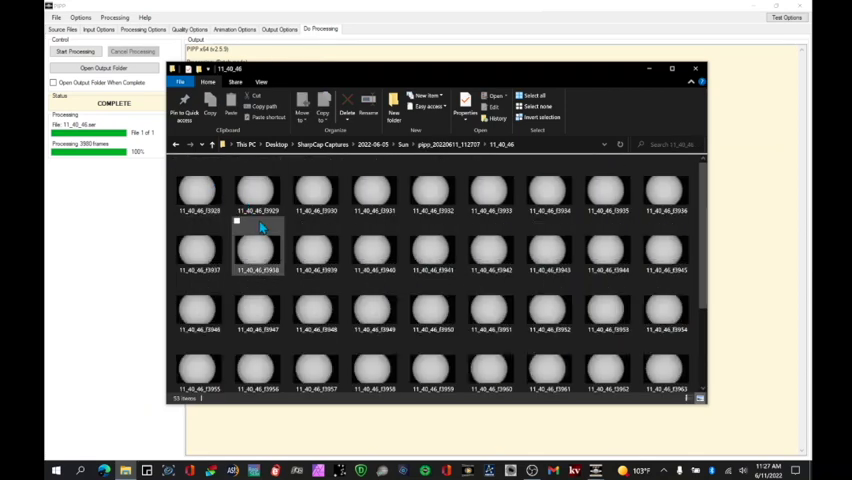
scroll("down", 3)
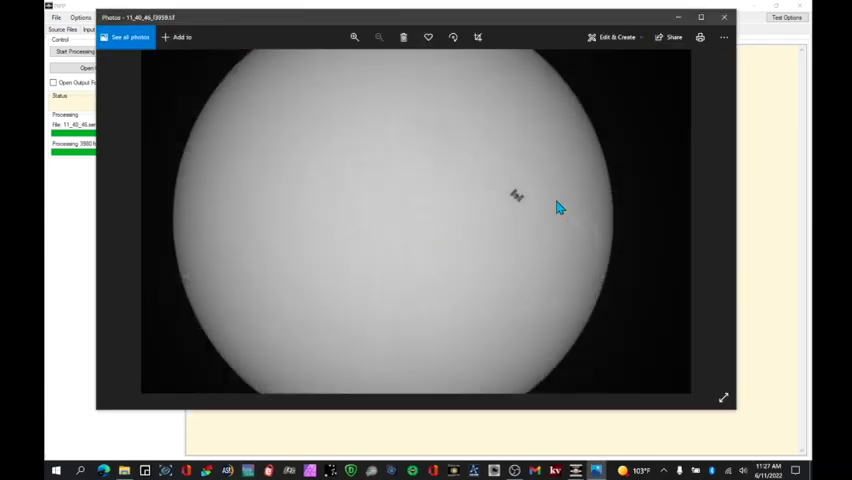
mouse_move(522, 226)
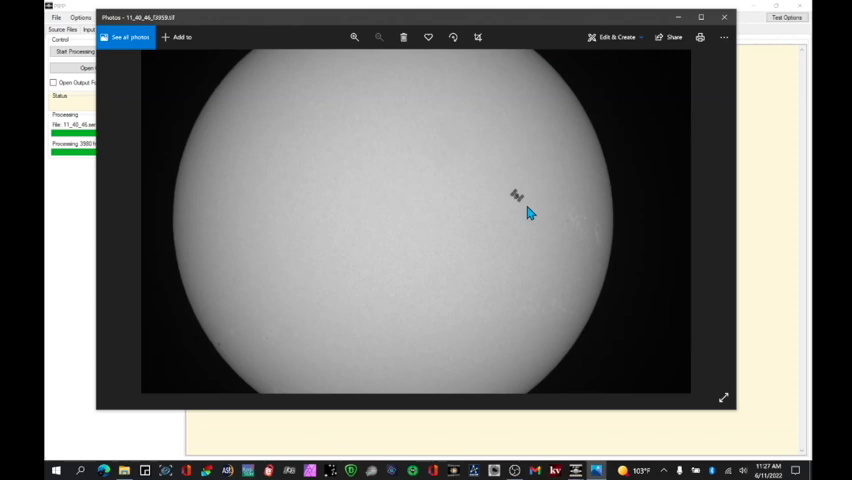
mouse_move(534, 232)
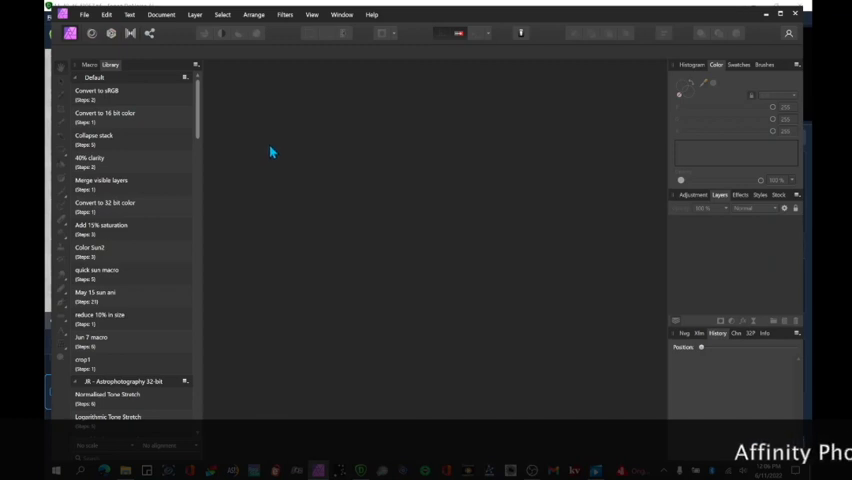
mouse_move(280, 144)
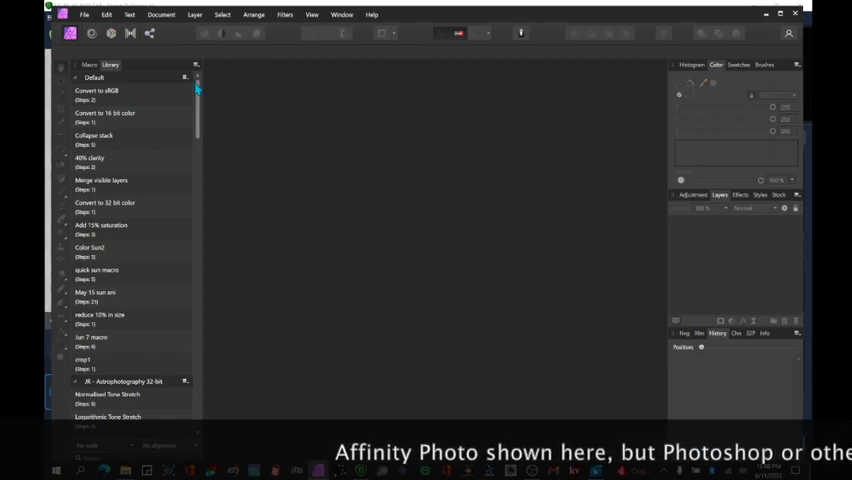
- Use File > Open to load one processed transit frame as an Affinity Photo document
left_click(84, 14)
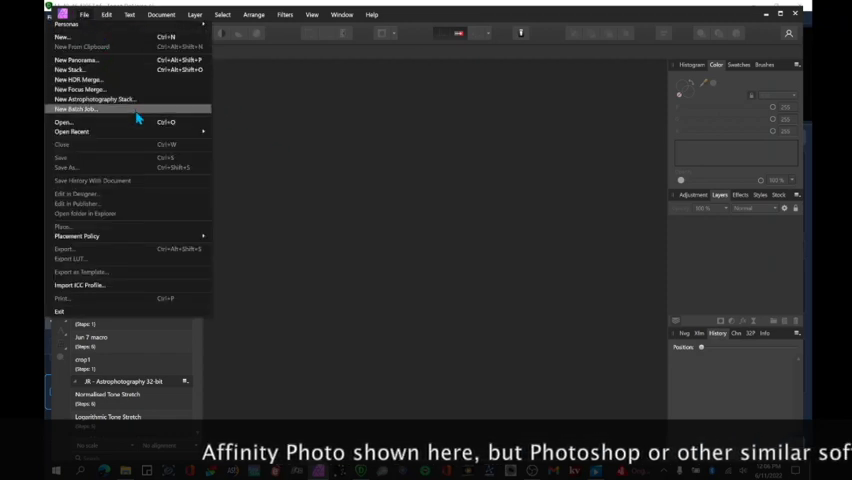
left_click(64, 122)
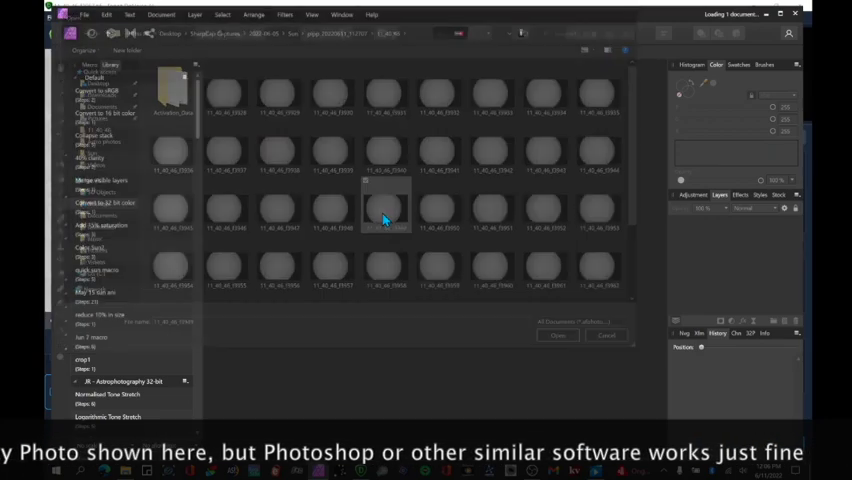
double_click(386, 208)
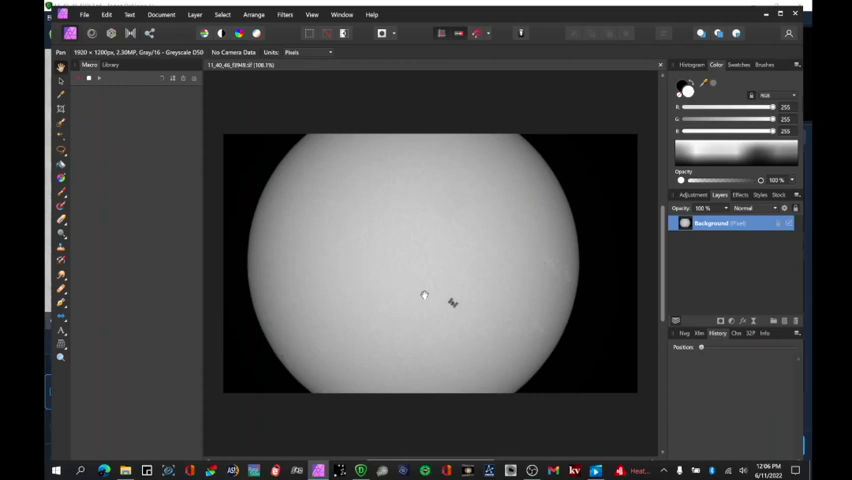
mouse_move(436, 300)
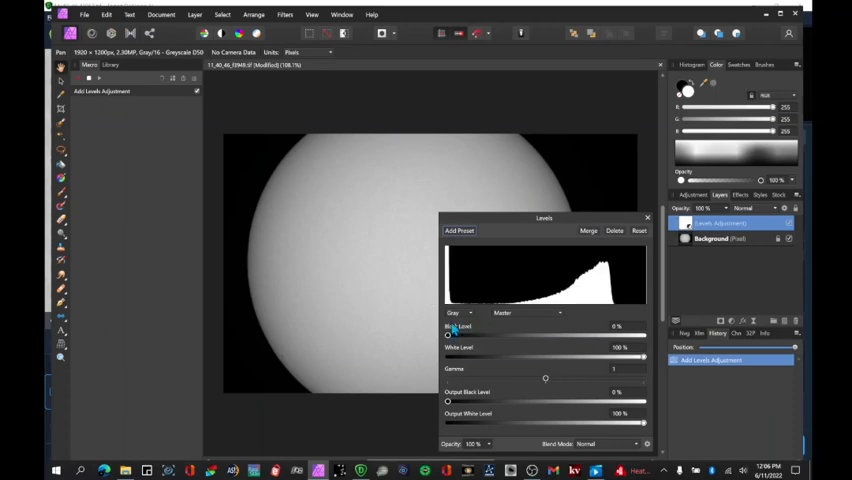
- Move the Levels panel aside and lower the White Level to brighten the solar disc
left_click_drag(544, 216, 270, 208)
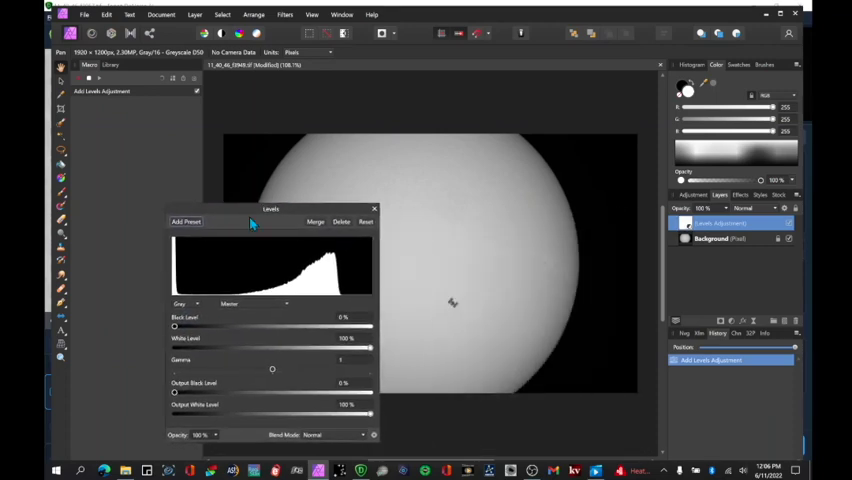
left_click_drag(372, 346, 344, 346)
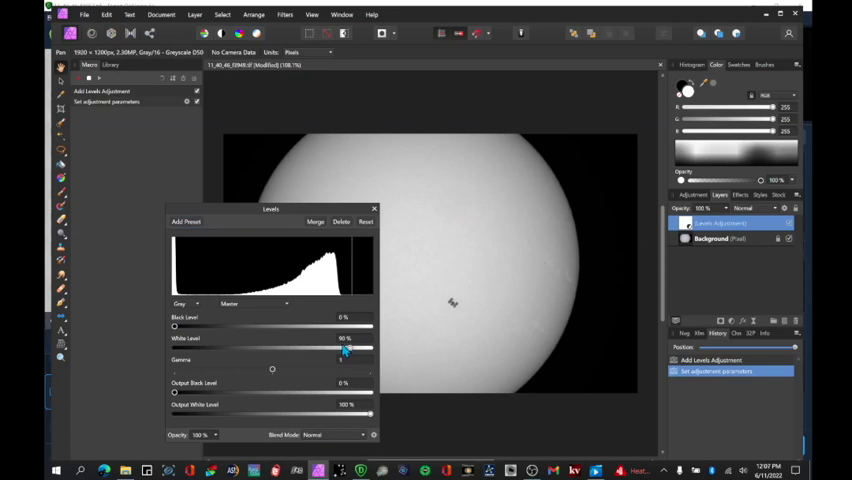
left_click_drag(344, 348, 280, 348)
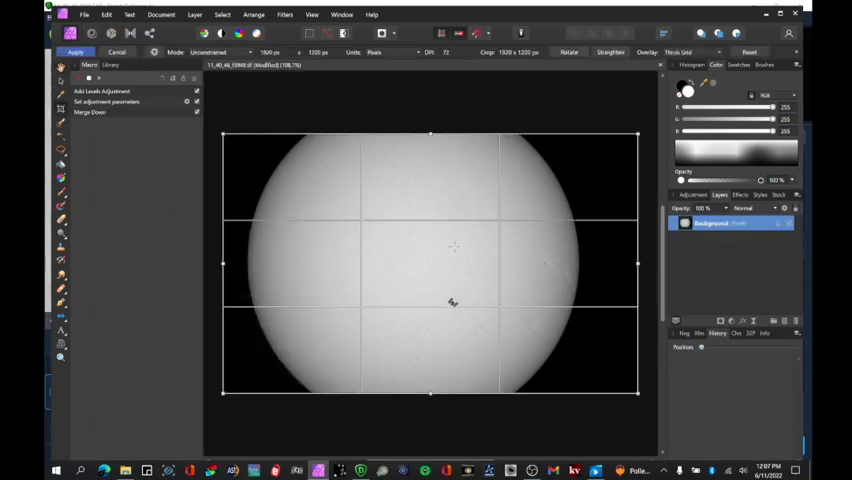
- Pull both crop edges inward around the Sun and apply the crop
left_click_drag(640, 264, 624, 264)
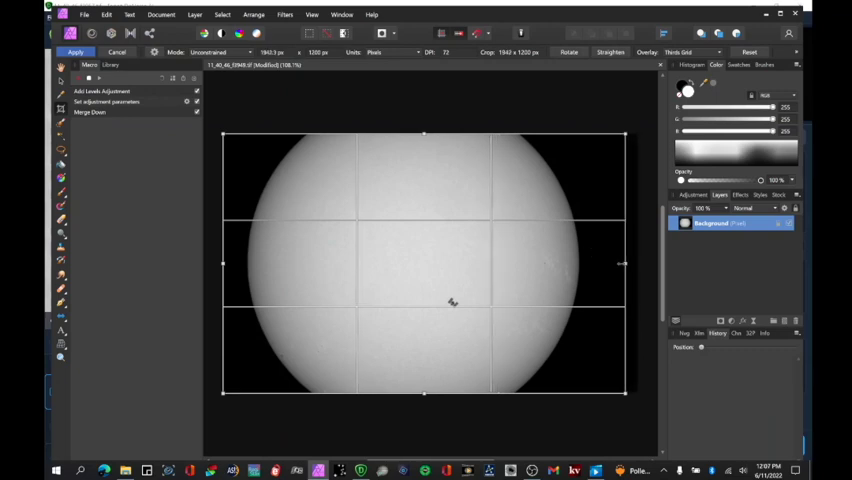
left_click_drag(624, 264, 590, 264)
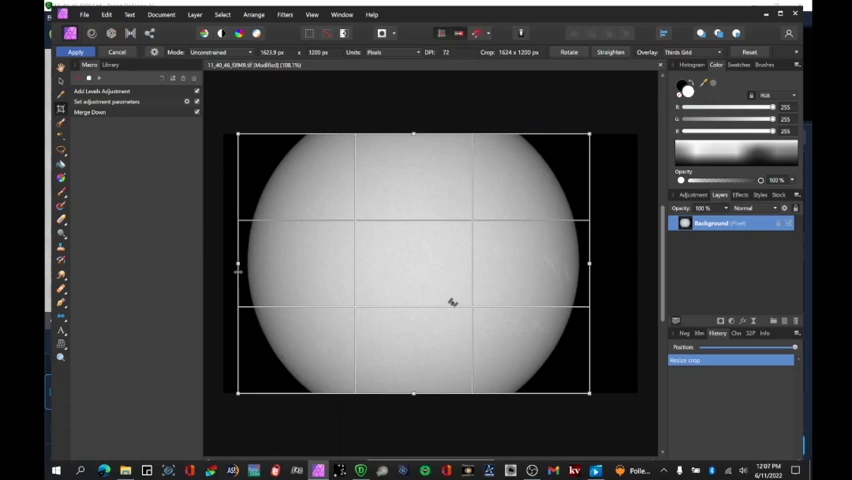
left_click(76, 52)
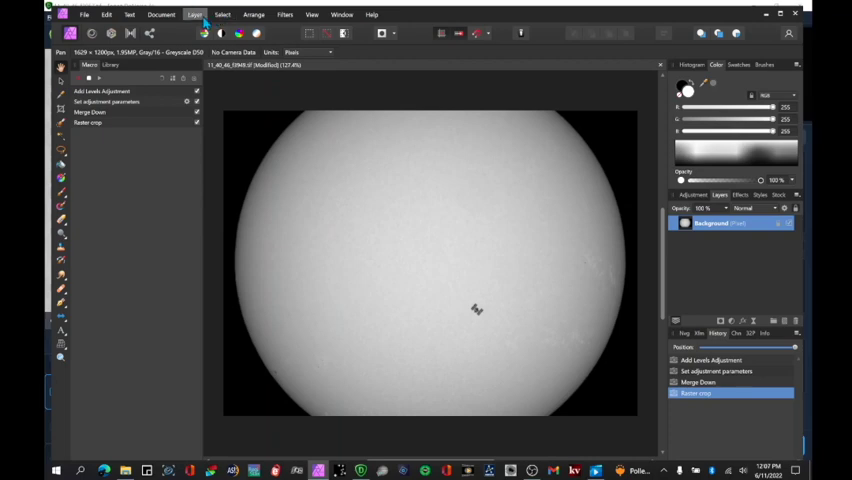
- Add a Live Clarity filter and tune its Strength slider to sharpen the solar disc
left_click(194, 14)
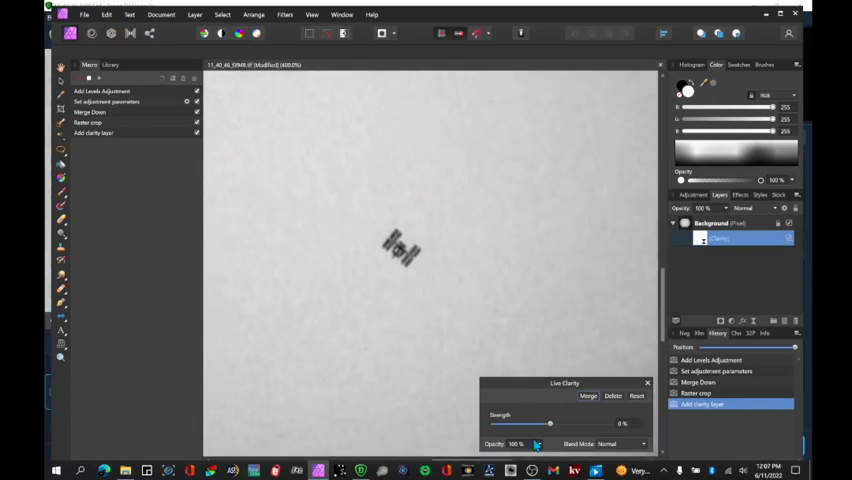
left_click_drag(548, 424, 604, 424)
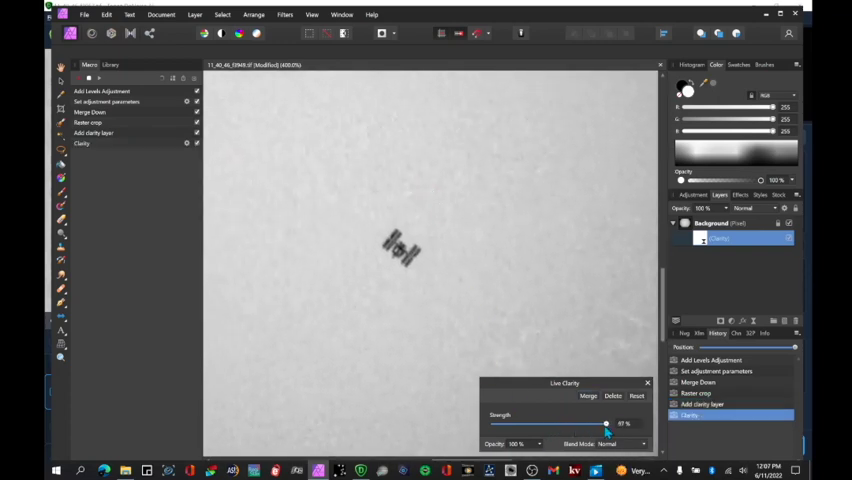
left_click_drag(604, 424, 608, 424)
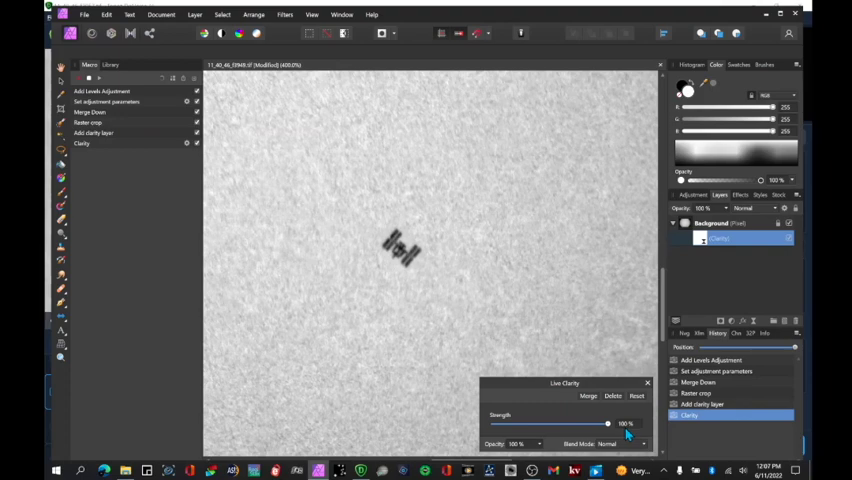
left_click_drag(608, 424, 564, 424)
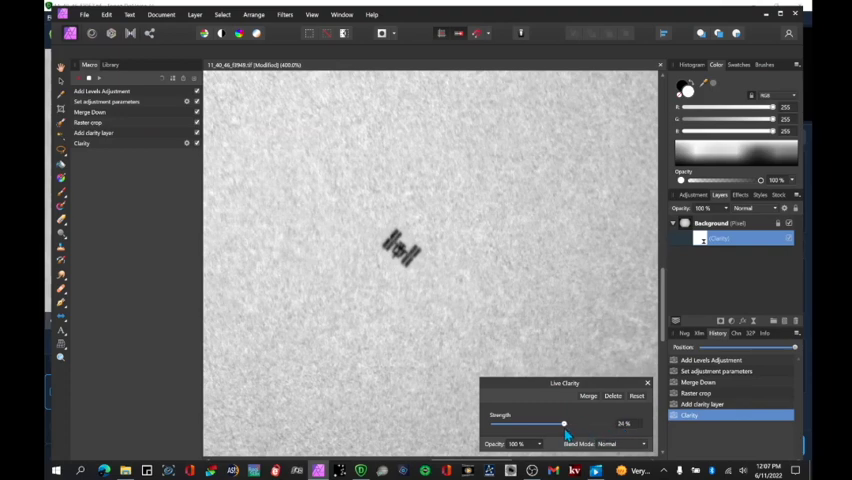
left_click_drag(562, 424, 584, 424)
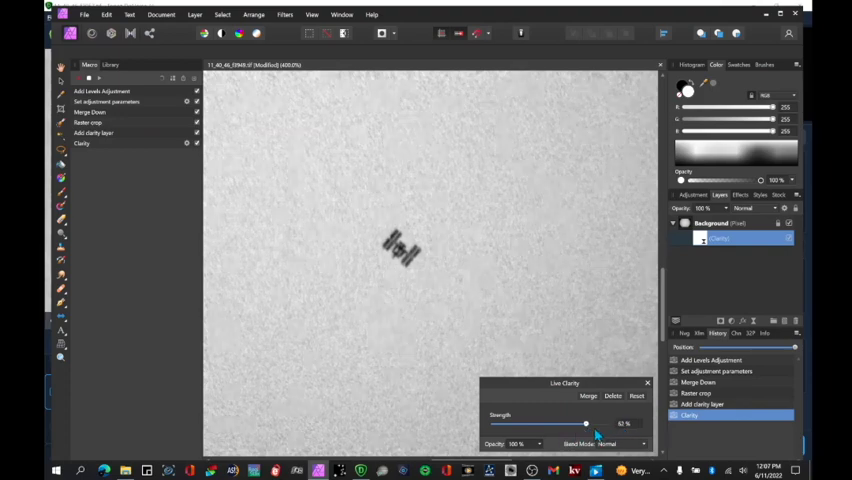
left_click_drag(584, 424, 592, 424)
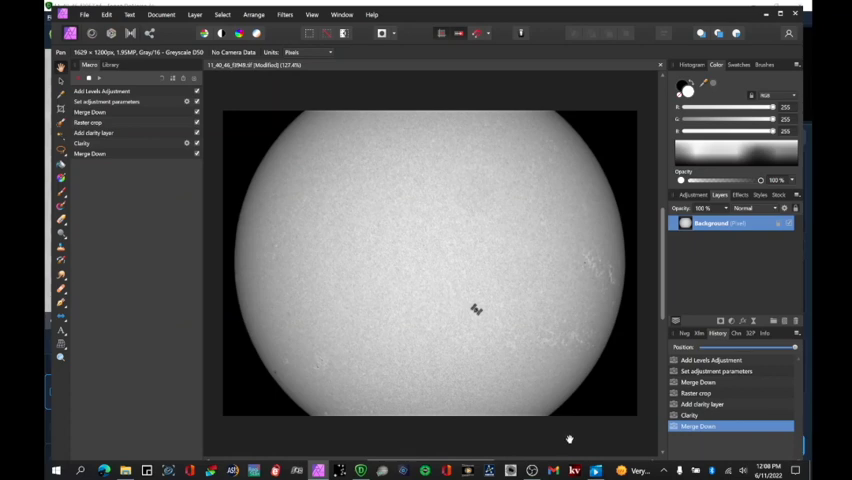
- Convert the grayscale frame to RGBA 16-bit via Document > Convert Format / ICC Profile
left_click(160, 14)
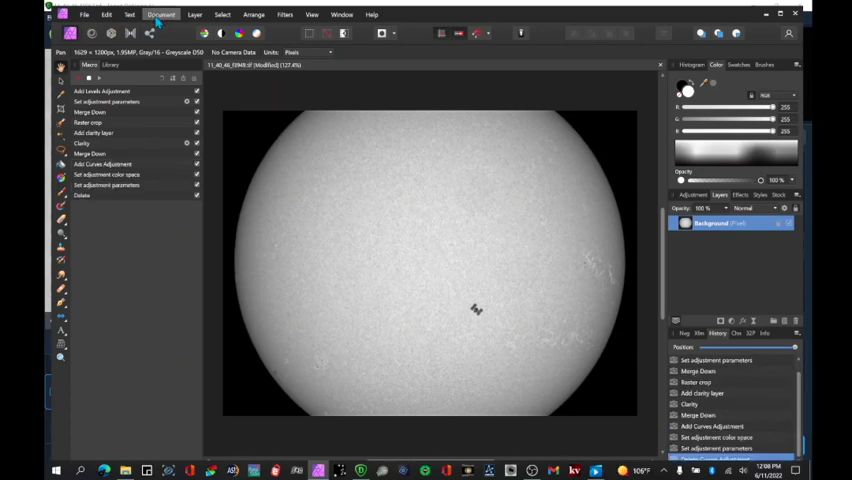
left_click(160, 14)
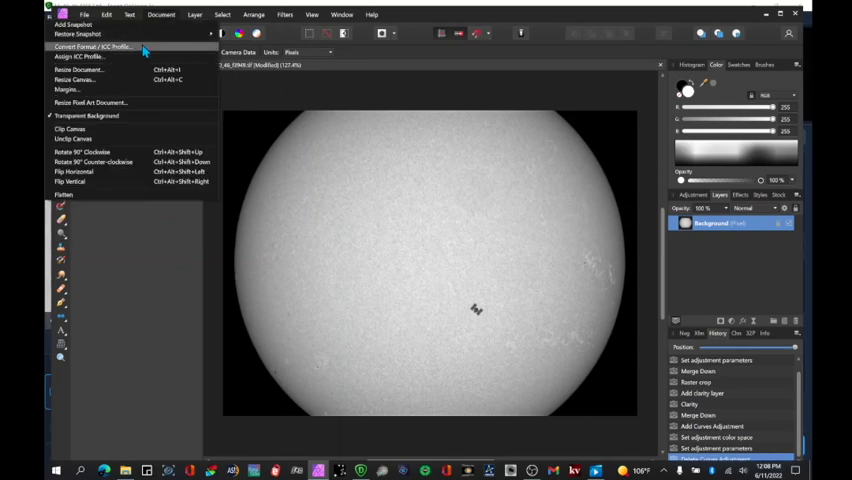
left_click(88, 46)
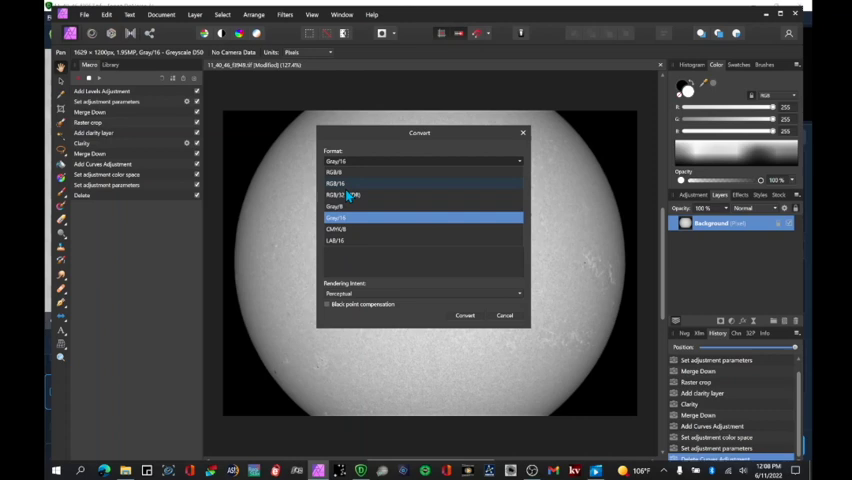
left_click(464, 316)
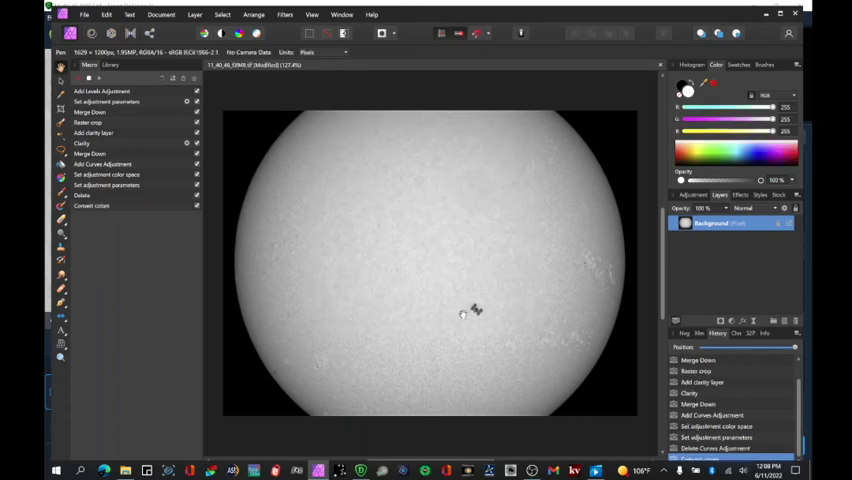
mouse_move(476, 368)
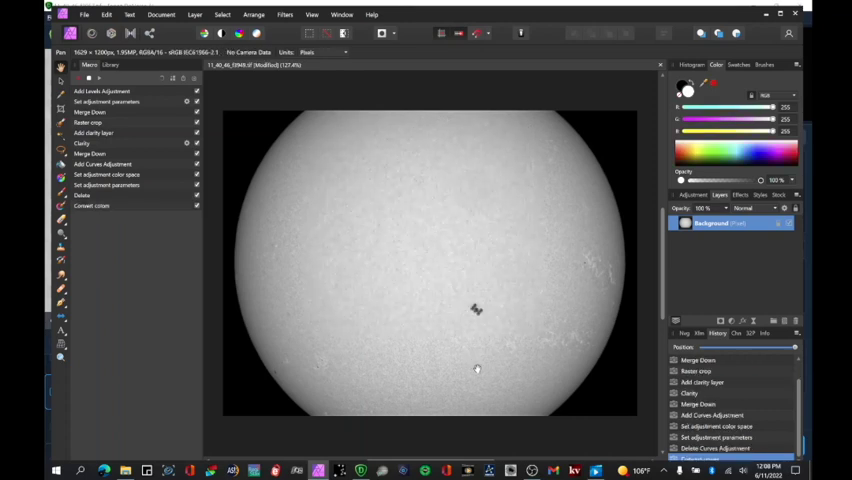
left_click(104, 216)
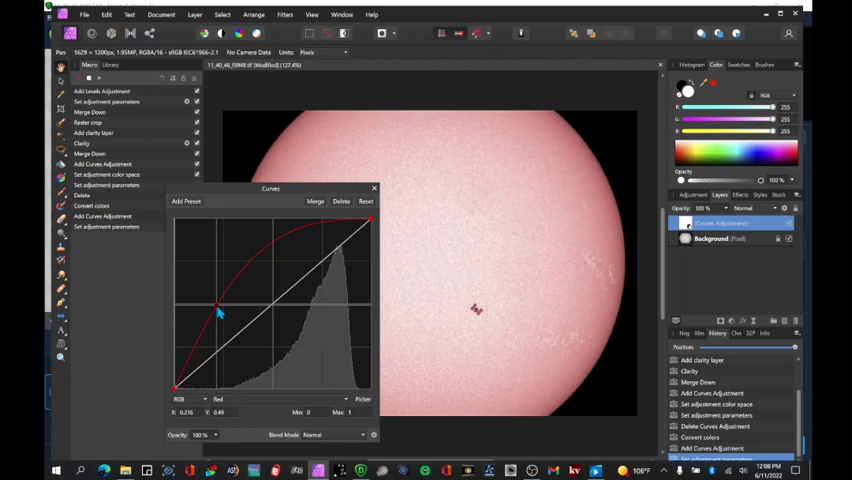
- Tint the sun golden orange with Curves: Red channel raised, Blue channel lowered
left_click_drag(220, 304, 296, 222)
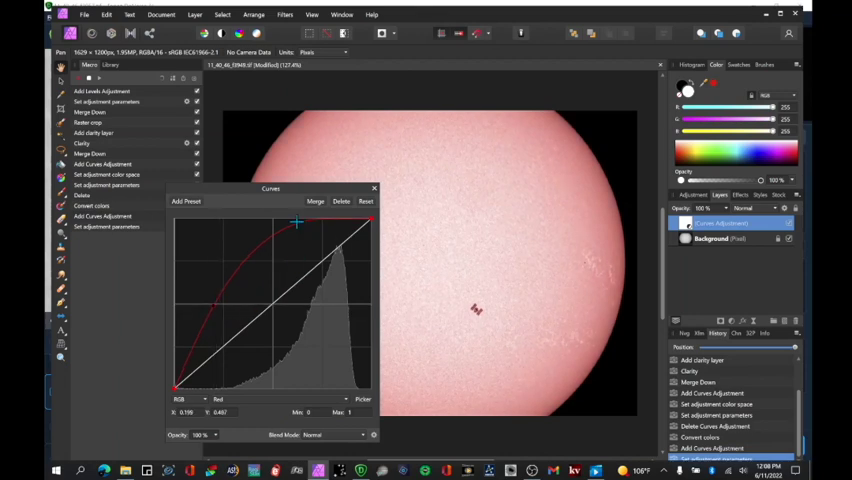
left_click_drag(296, 222, 340, 216)
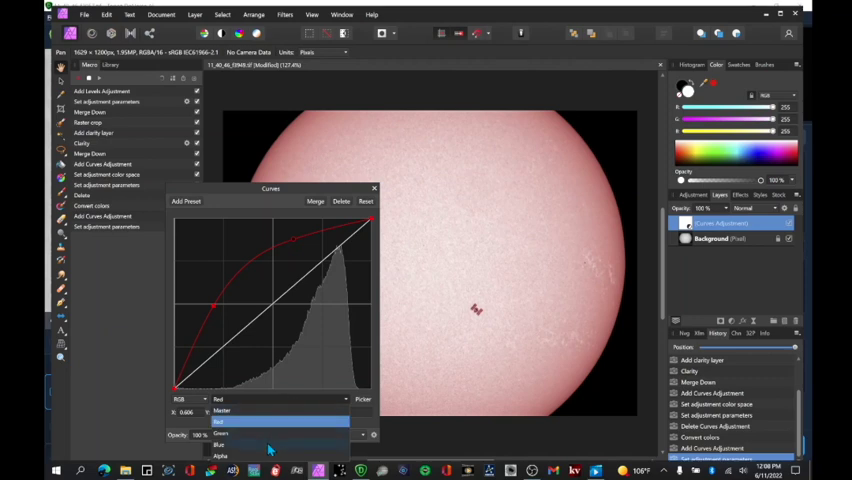
left_click(218, 444)
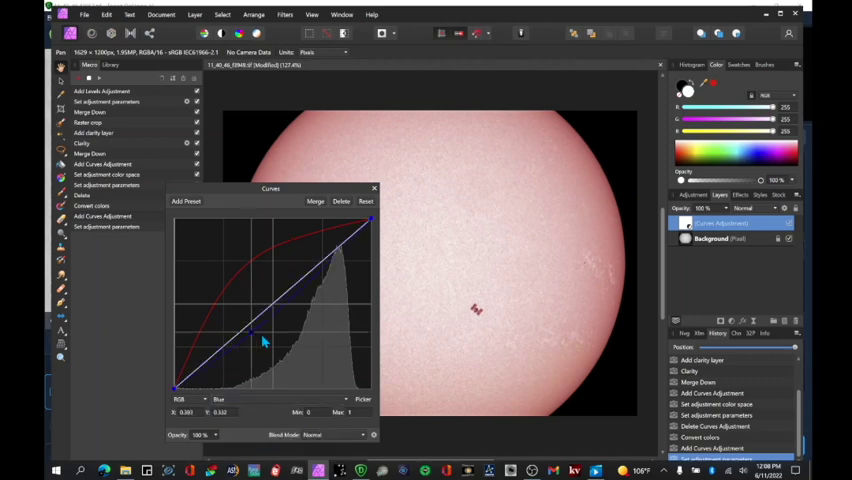
left_click_drag(264, 342, 302, 358)
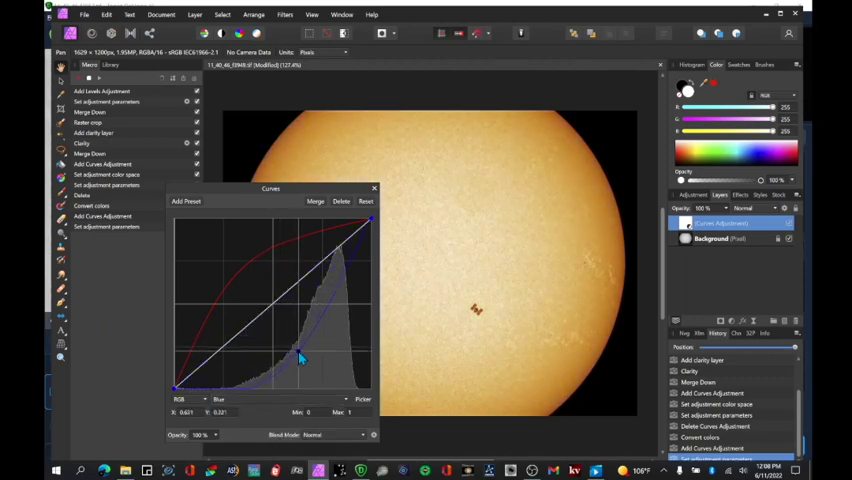
left_click_drag(304, 356, 298, 352)
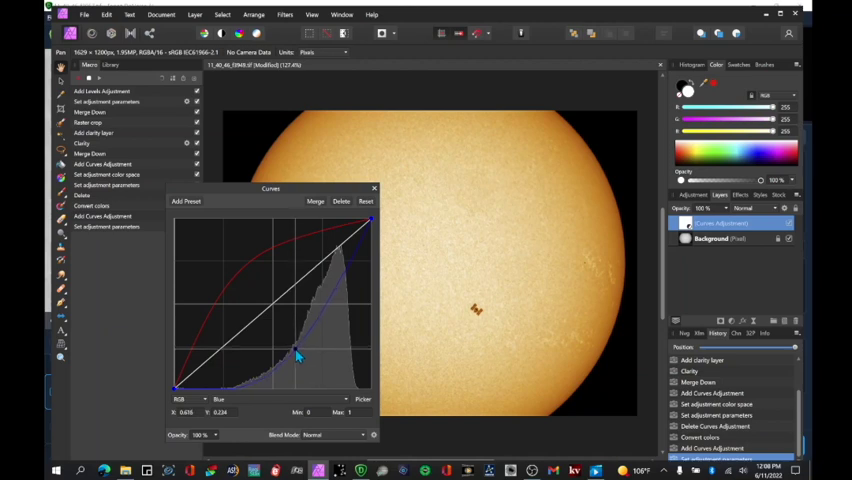
left_click_drag(298, 350, 298, 356)
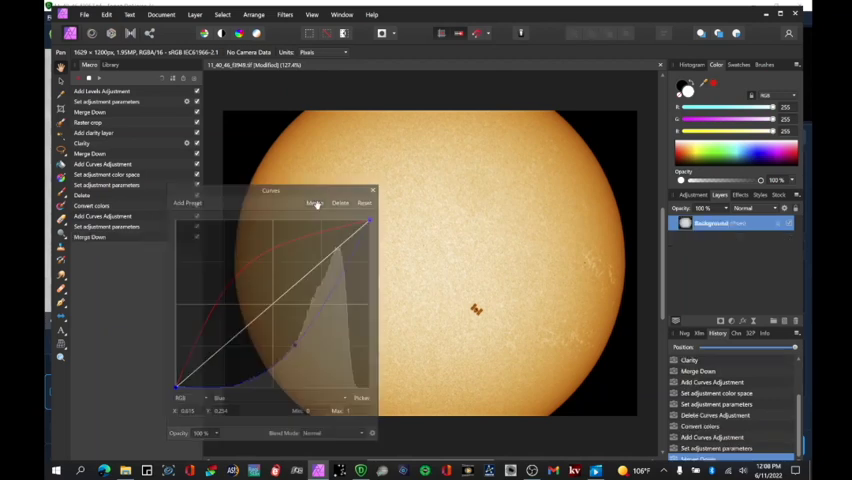
- Merge the curves adjustment down into the frame and show the Macros Library
left_click(372, 190)
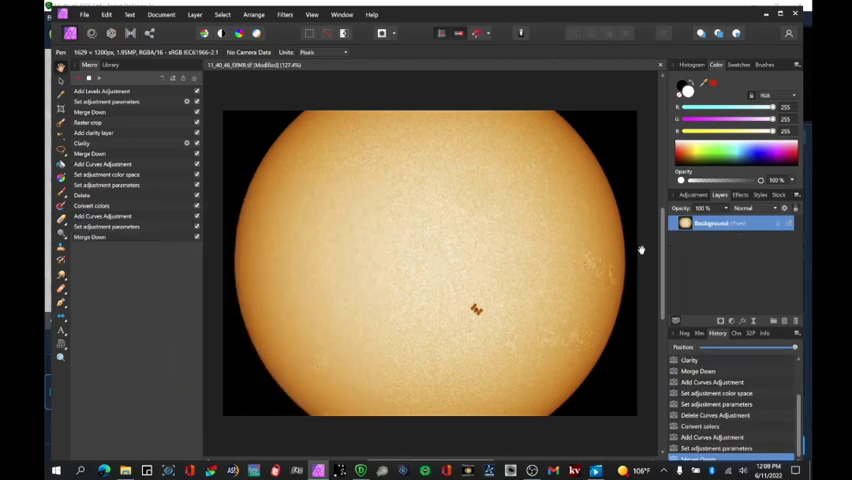
mouse_move(560, 240)
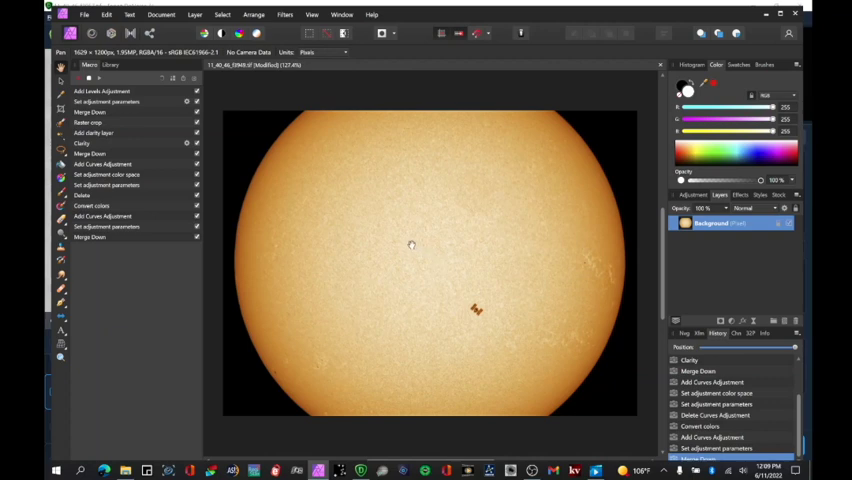
mouse_move(434, 248)
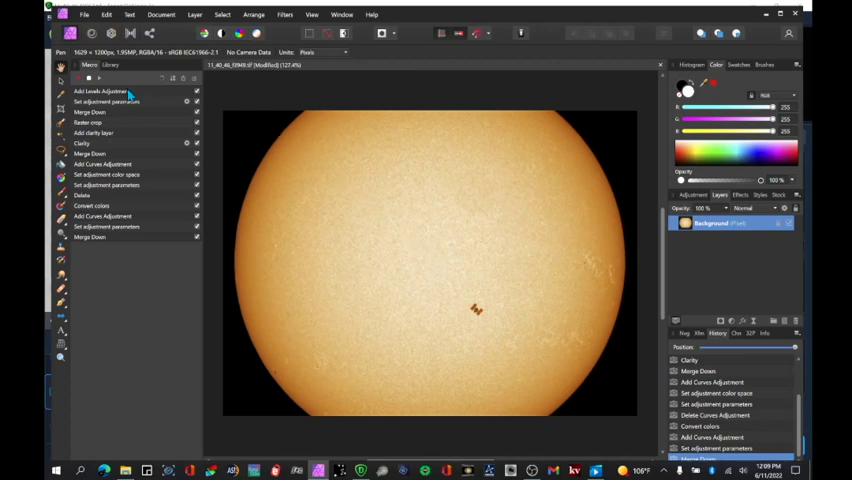
left_click(100, 78)
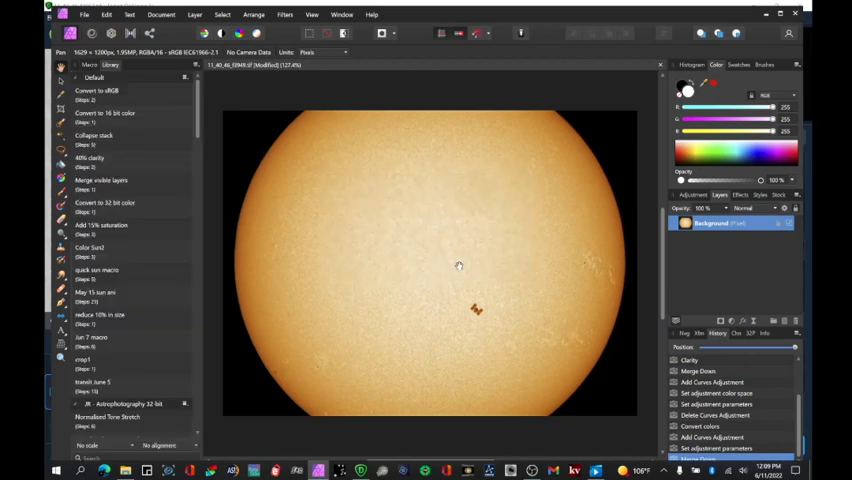
- Start a New Batch Job and create a new folder in the 11_40_46 capture folder
left_click(84, 14)
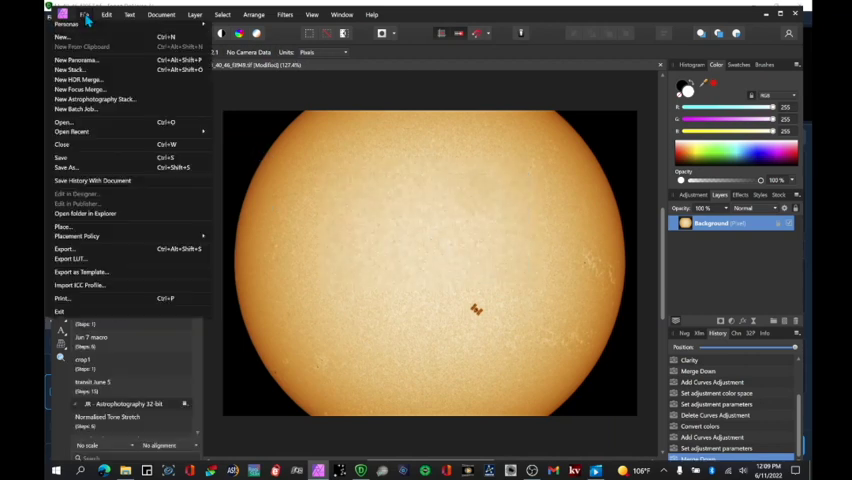
left_click(82, 108)
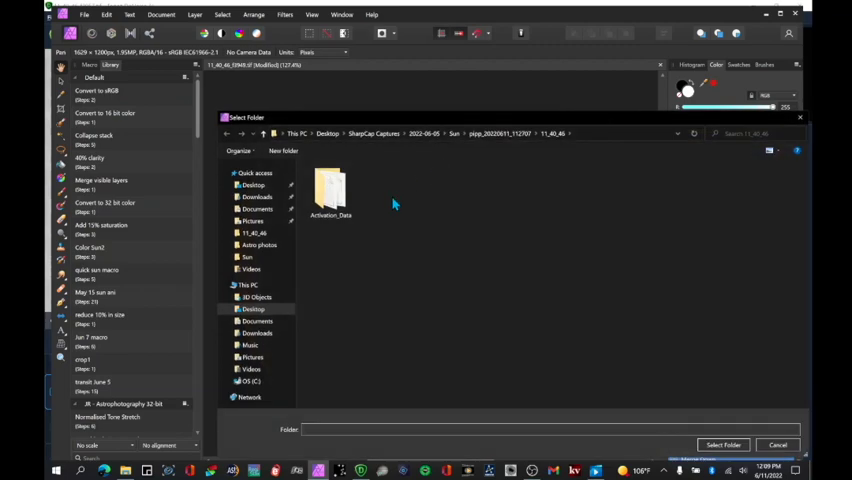
right_click(392, 204)
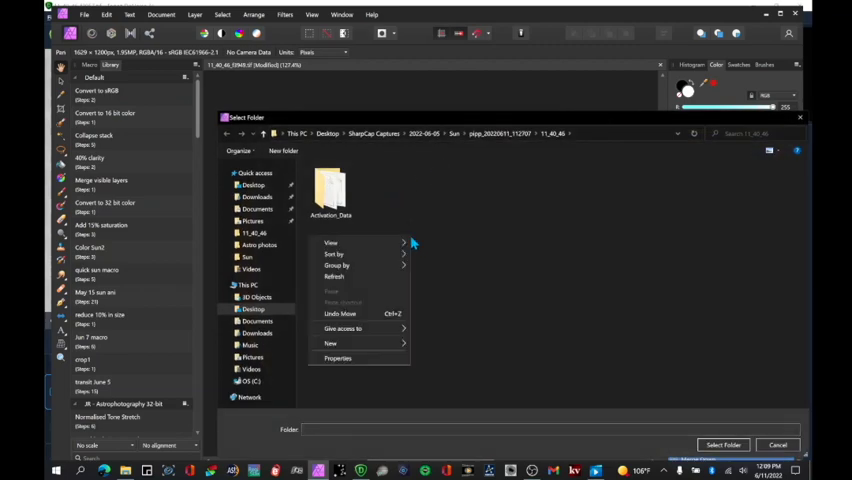
left_click(330, 344)
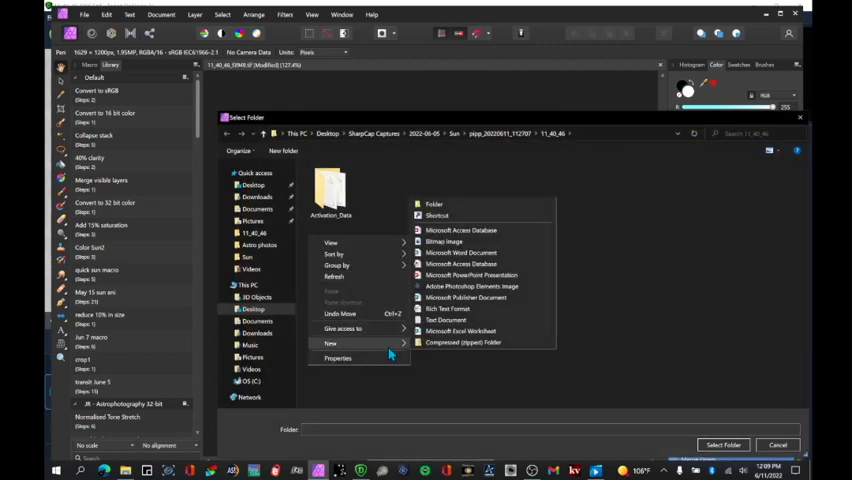
- Name the new folder 'Final color images' and open it as the destination
left_click(432, 204)
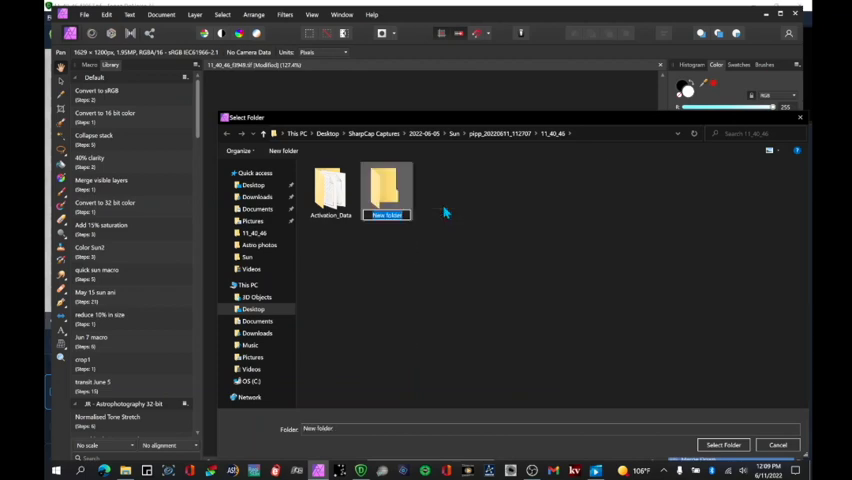
type("Final color images")
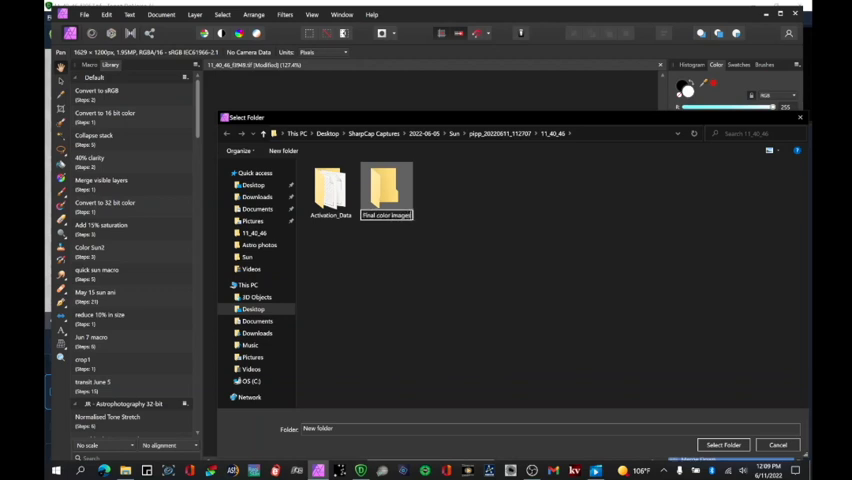
left_click(386, 184)
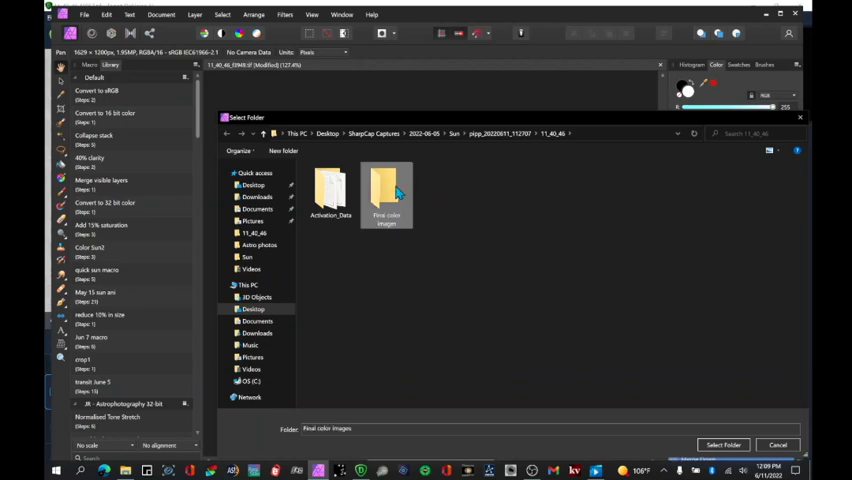
double_click(386, 190)
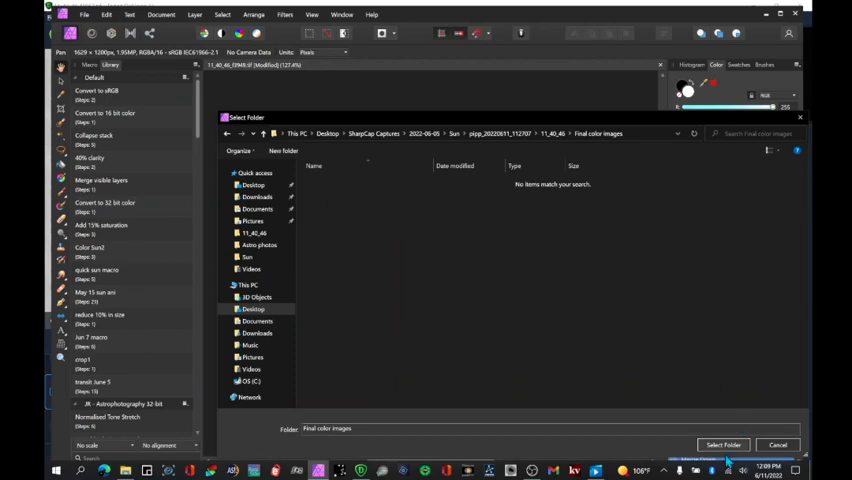
- Select the folder as output, add all transit frames, save as JPEG with the macro and run the batch
left_click(724, 444)
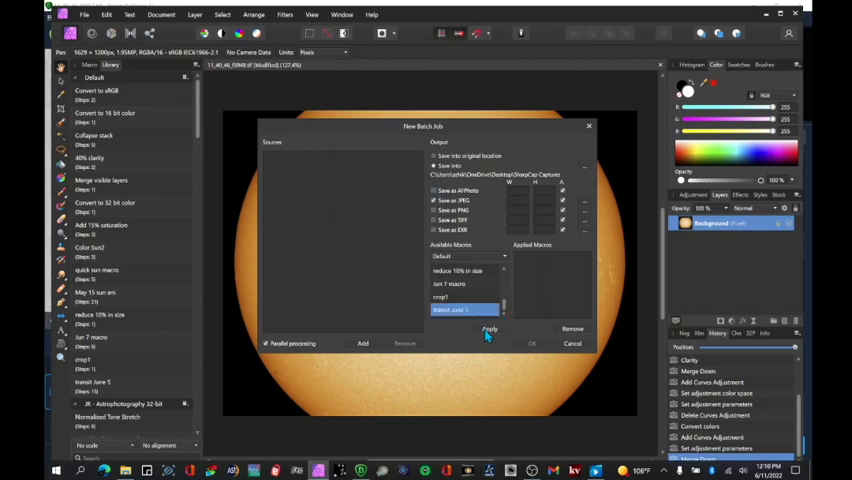
left_click(488, 328)
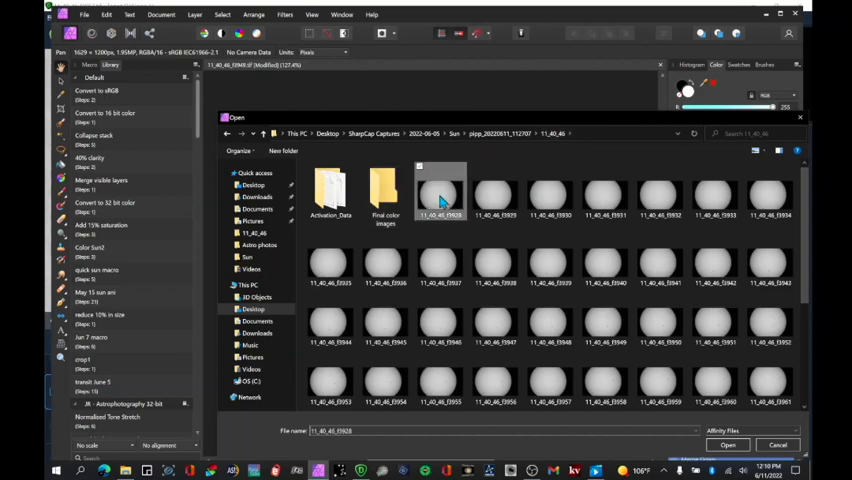
scroll("down", 3)
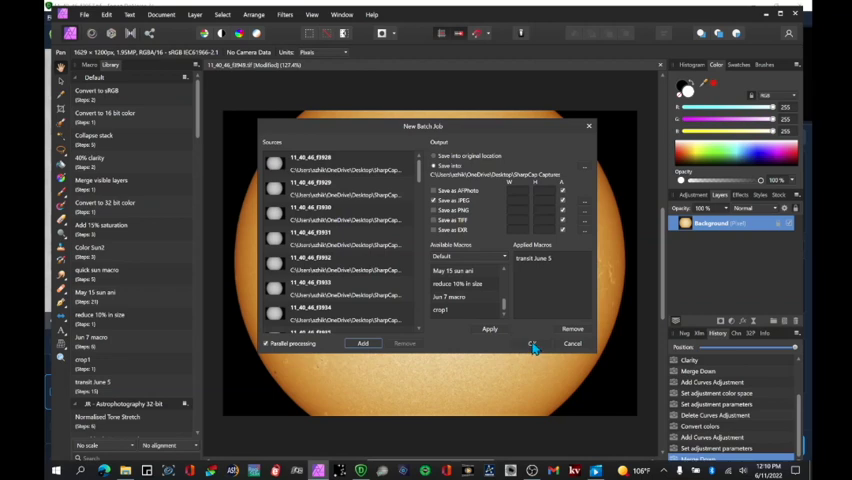
left_click(532, 344)
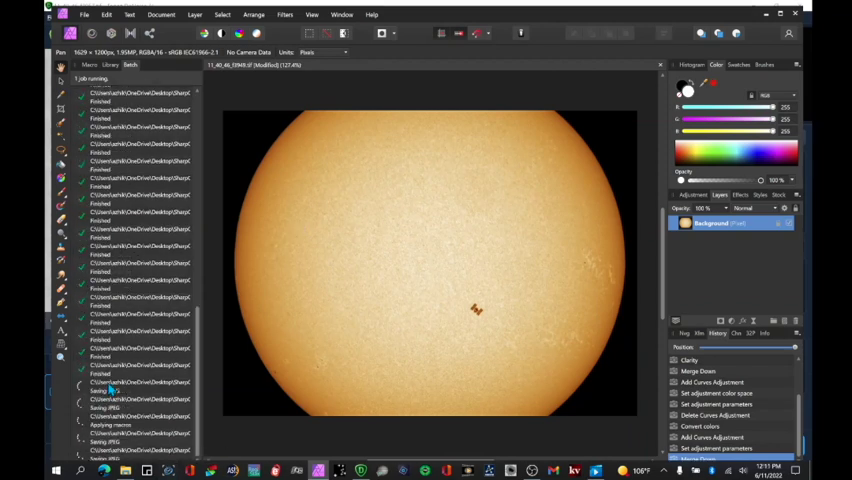
- Switch to PIPP with the colored JPEG transit frames loaded as source files
left_click(110, 64)
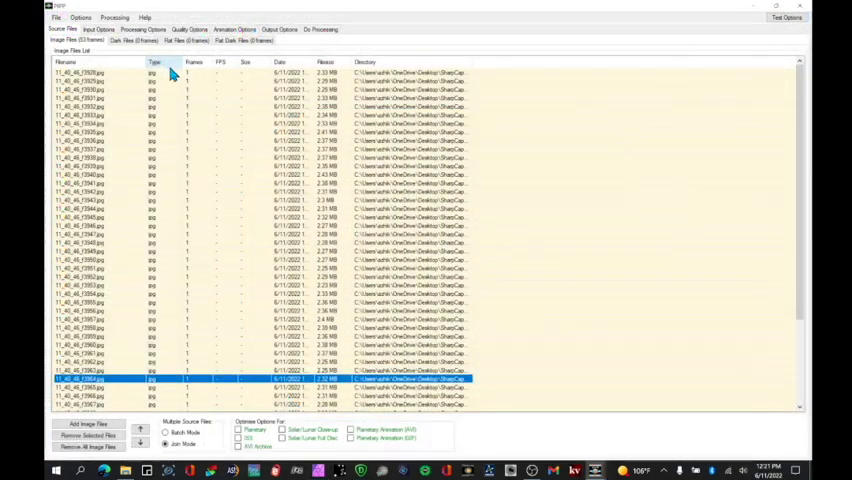
mouse_move(212, 102)
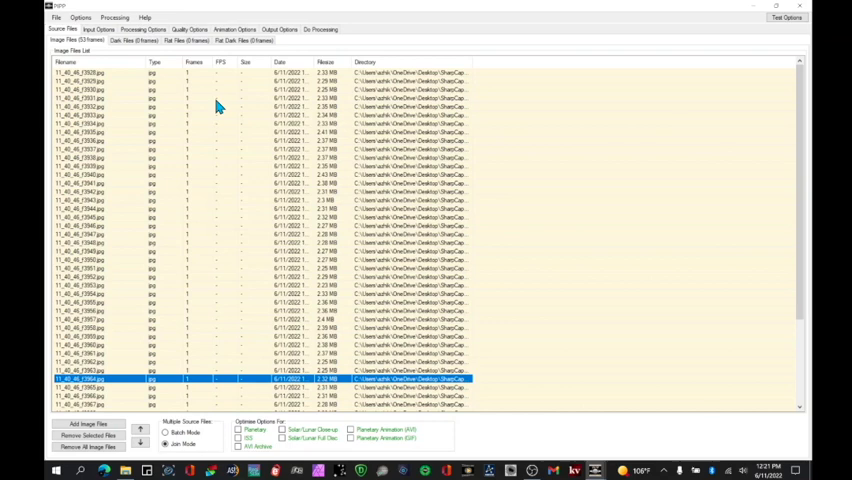
mouse_move(326, 104)
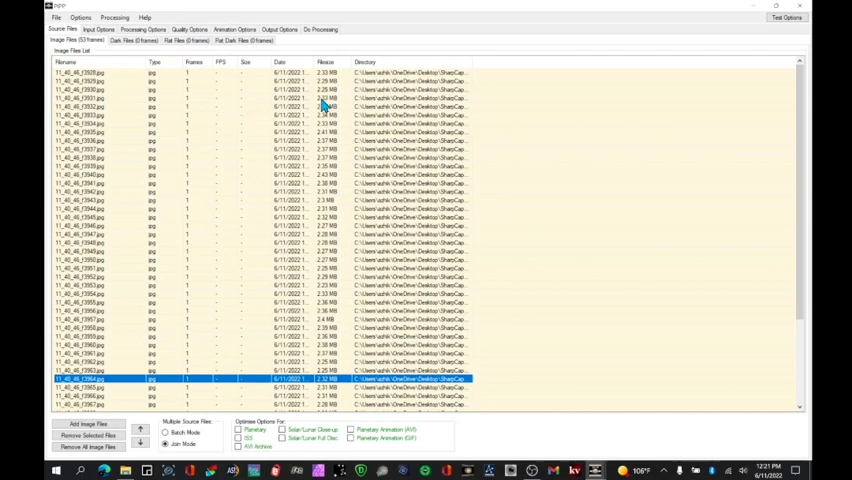
mouse_move(176, 126)
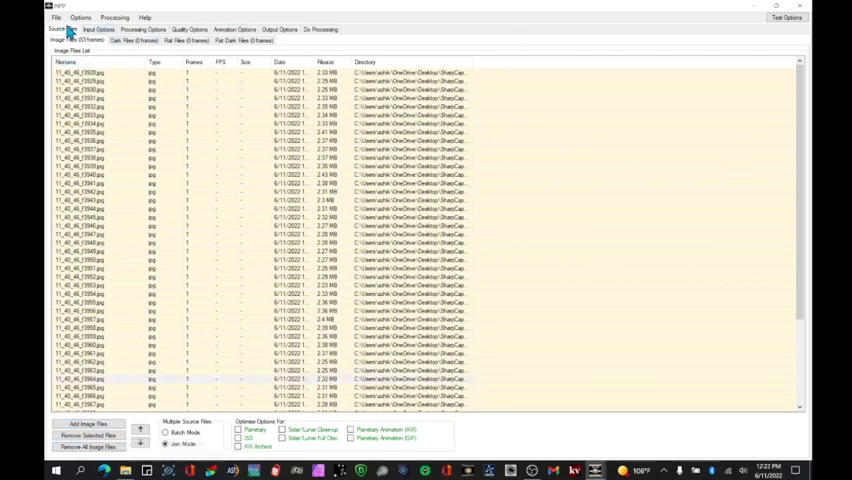
- Confirm Animated GIF in Output Options and start processing the colored frames
left_click(280, 28)
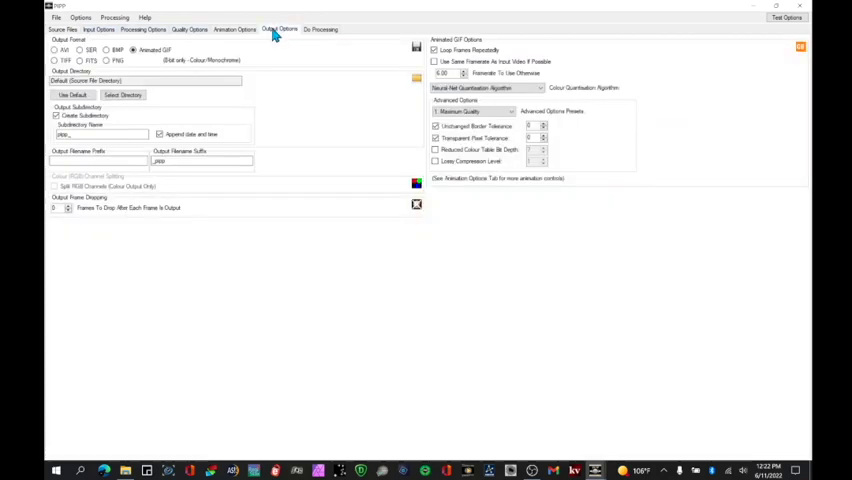
mouse_move(136, 56)
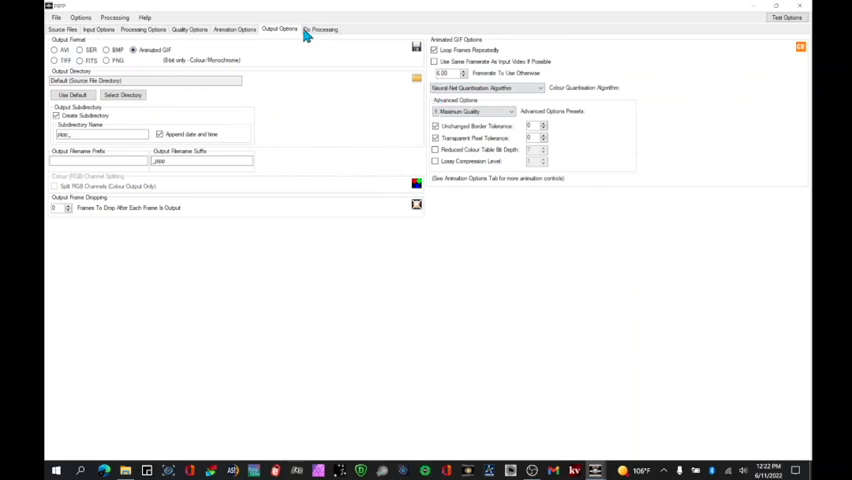
left_click(320, 28)
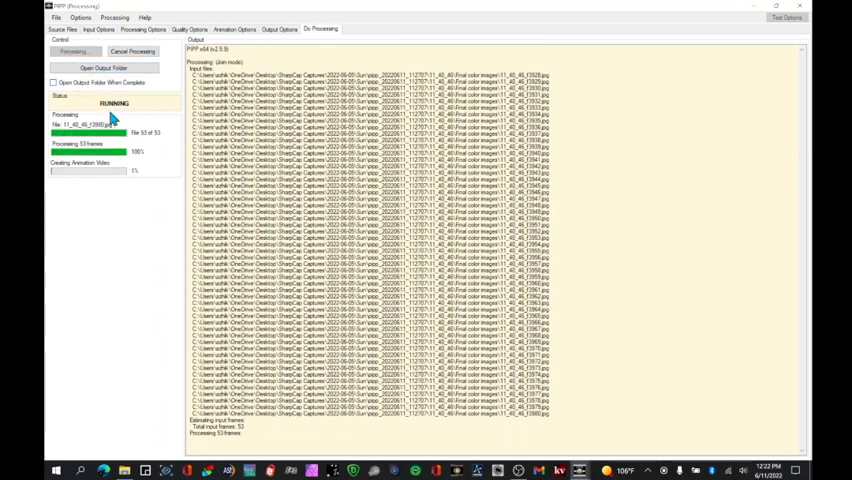
mouse_move(82, 184)
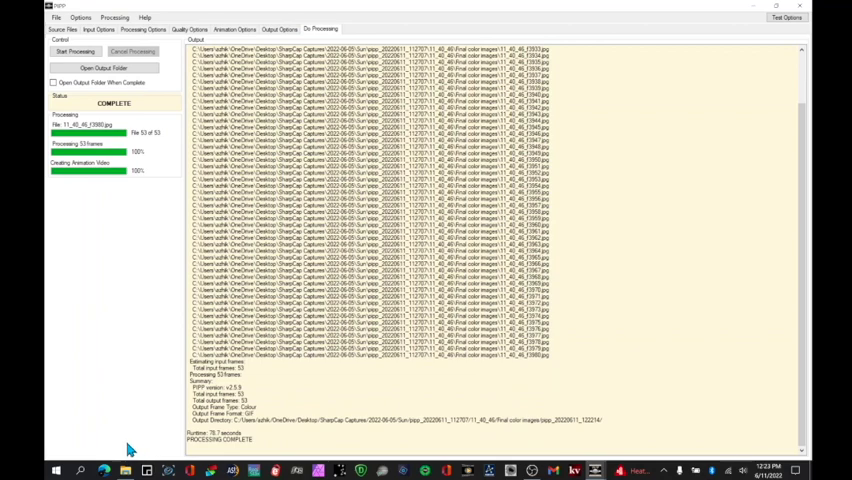
- Open the pipp output folder and view the finished ISS transit GIF in Photos
left_click(104, 68)
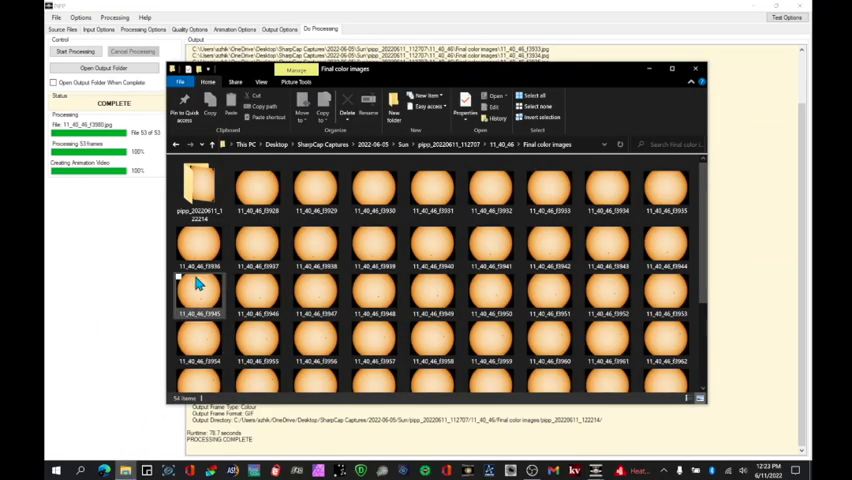
double_click(198, 184)
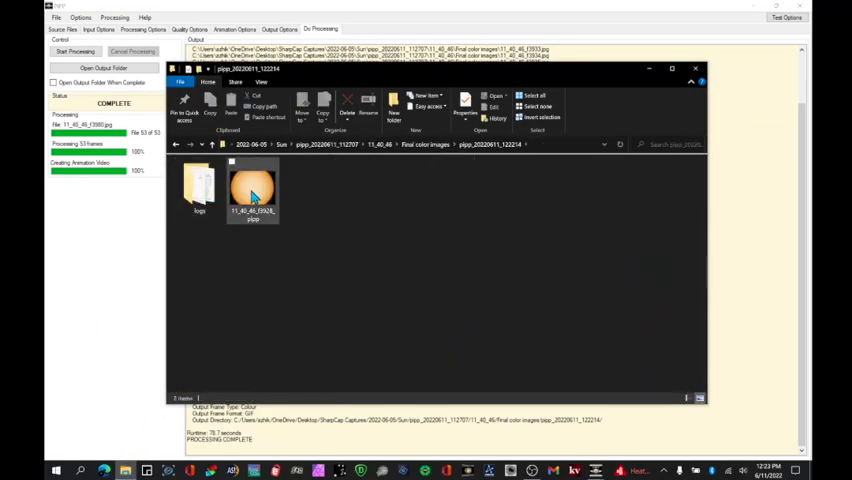
double_click(252, 190)
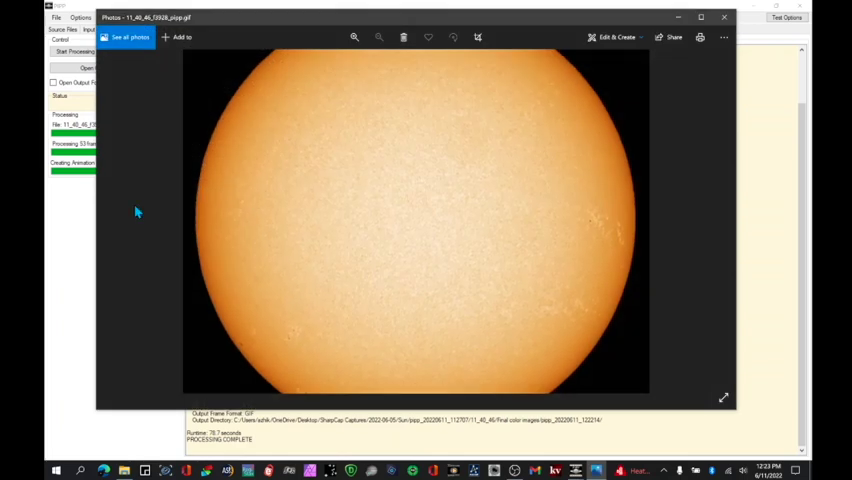